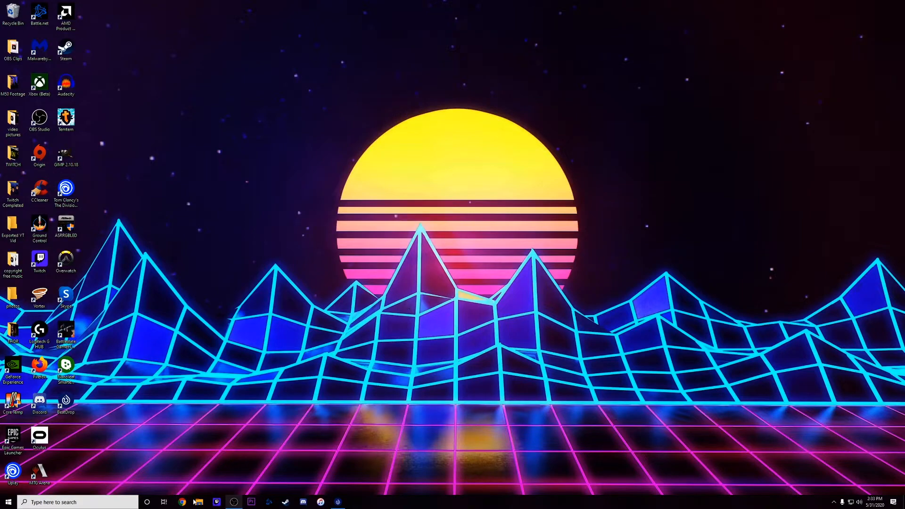
- Launch Google Chrome and land on the BeastSaber home page of featured custom maps
{"action": "left_click", "coordinate": [182, 501]}
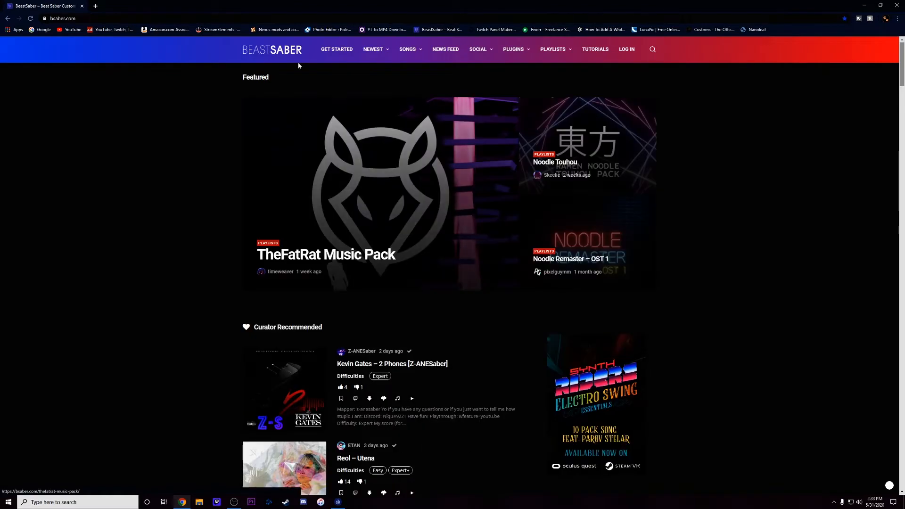
{"action": "mouse_move", "coordinate": [260, 62]}
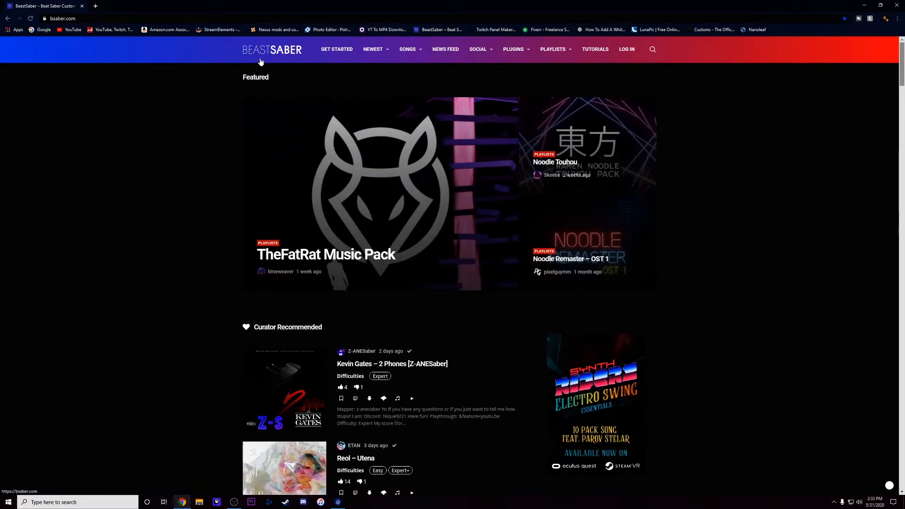
{"action": "mouse_move", "coordinate": [490, 90]}
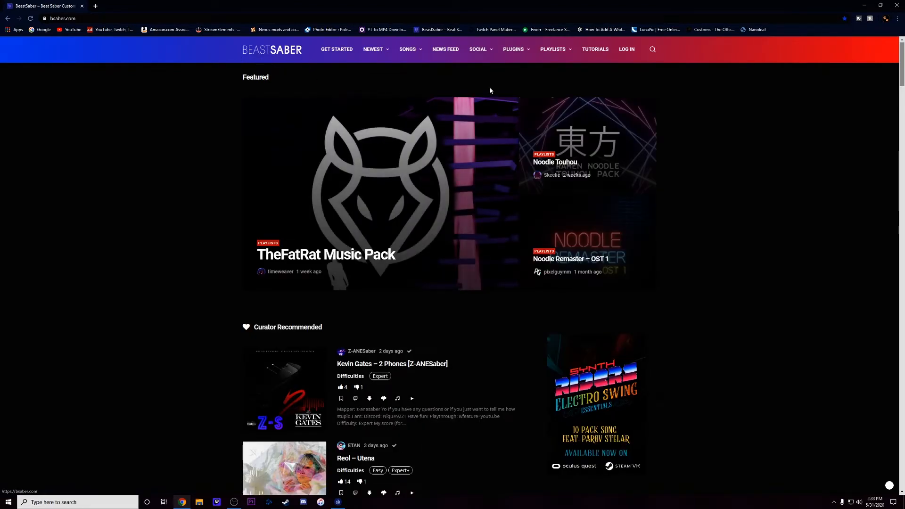
- From the Plugins/Mods guide's Getting More Songs section, follow the link to the BeatDrop 2 page
{"action": "left_click", "coordinate": [513, 49]}
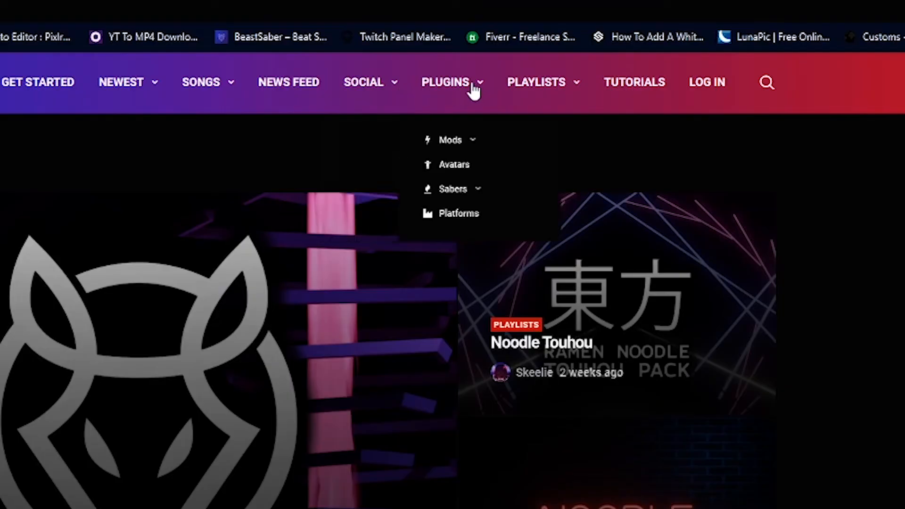
{"action": "mouse_move", "coordinate": [452, 145]}
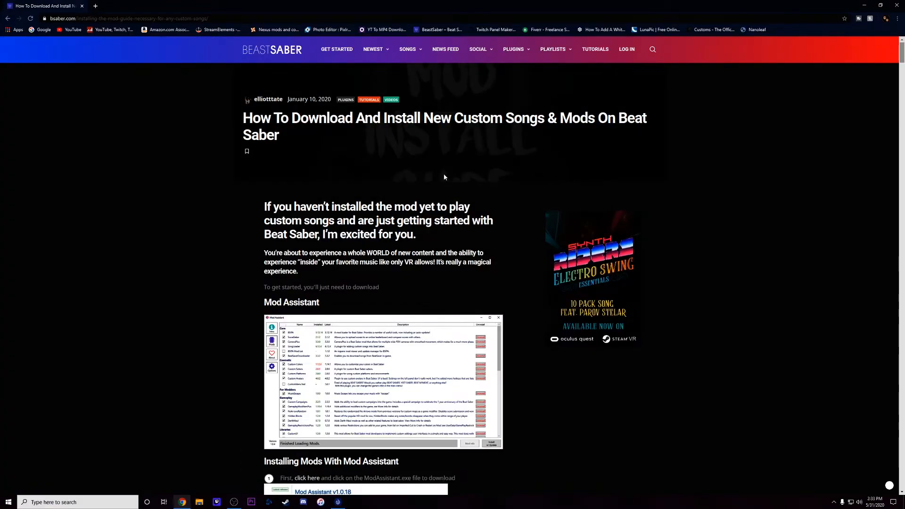
{"action": "scroll", "scroll_direction": "down", "scroll_amount": 3}
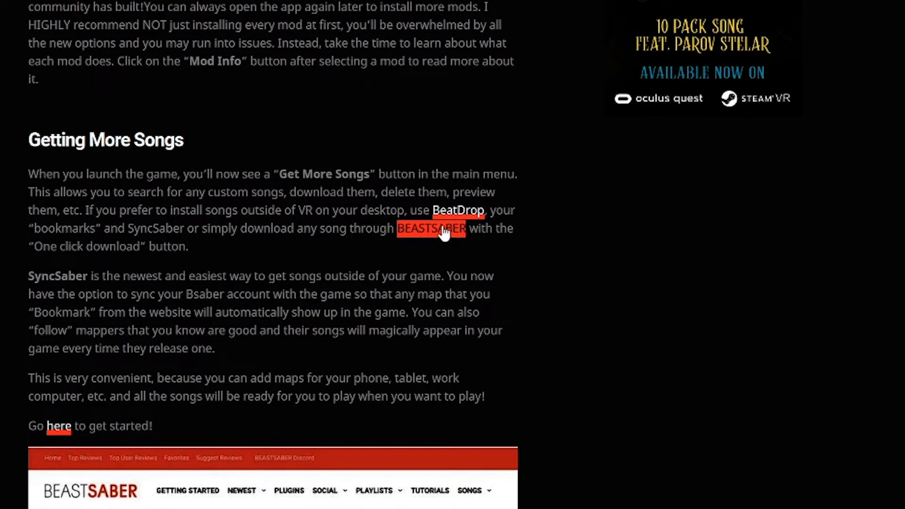
{"action": "mouse_move", "coordinate": [459, 210]}
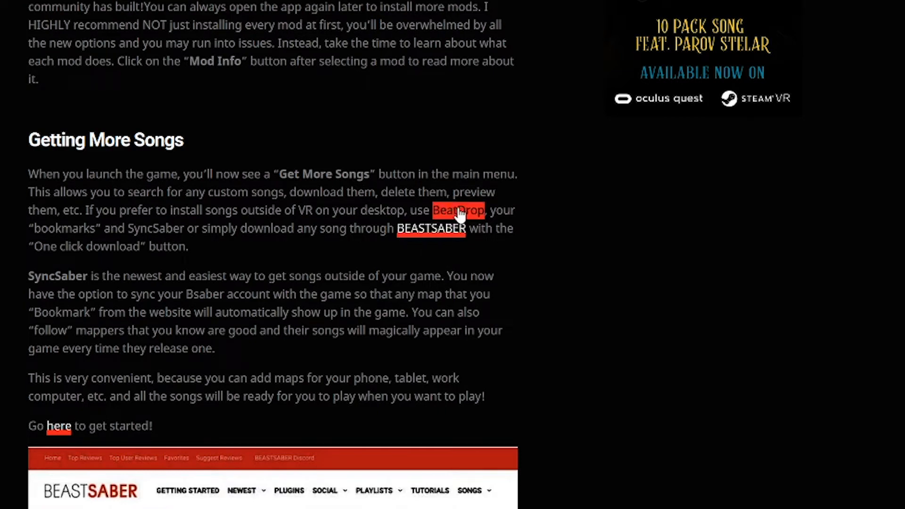
{"action": "left_click", "coordinate": [458, 210]}
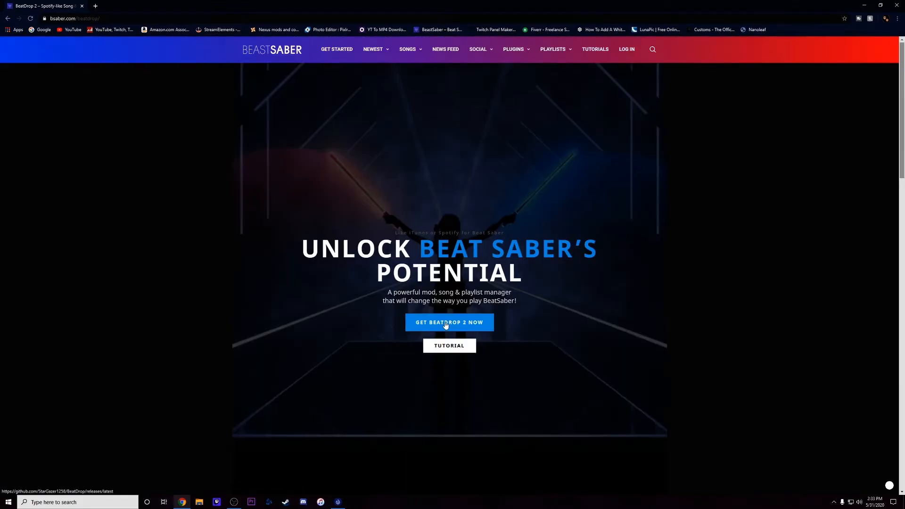
{"action": "mouse_move", "coordinate": [460, 322]}
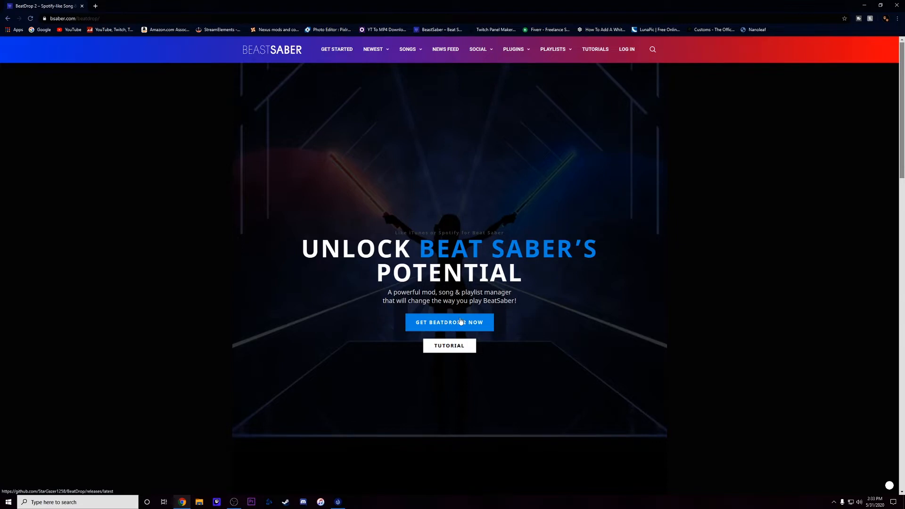
- Get BeatDrop 2's latest GitHub release and download the beatdrop-setup-2.6.2.exe asset
{"action": "left_click", "coordinate": [449, 323]}
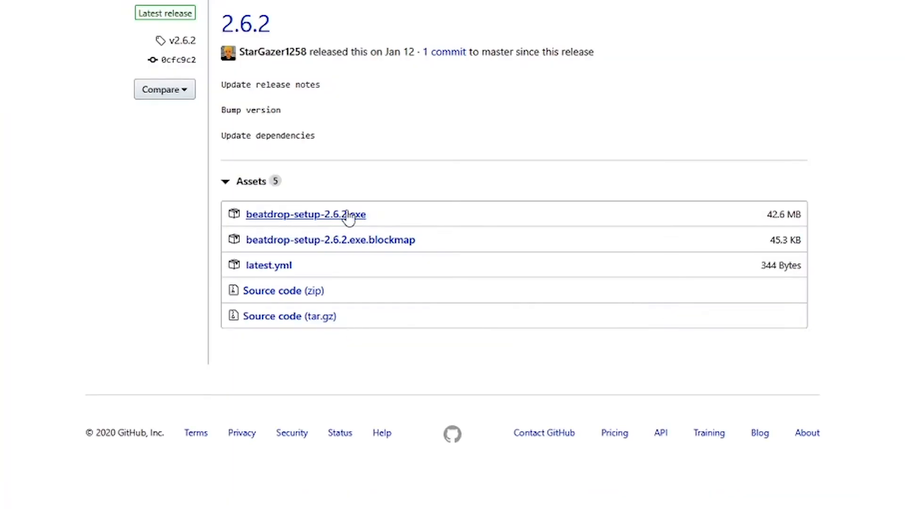
{"action": "mouse_move", "coordinate": [344, 228]}
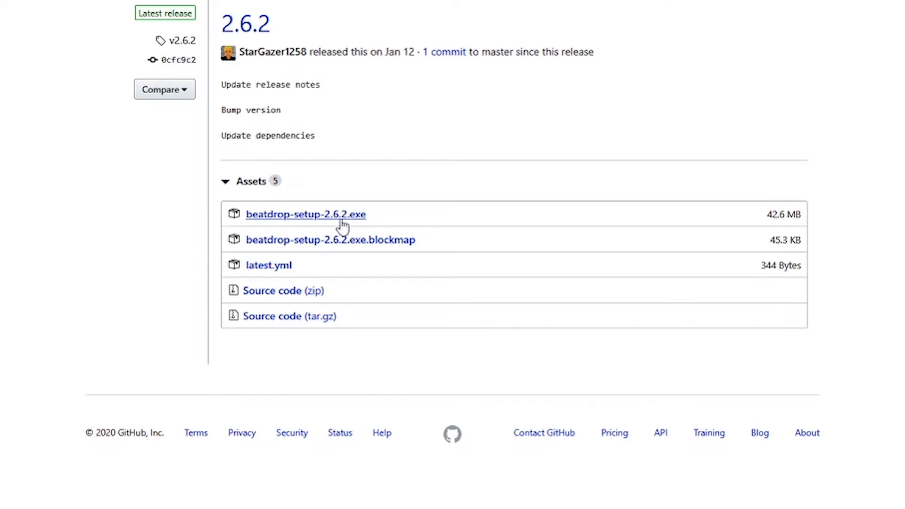
{"action": "mouse_move", "coordinate": [372, 224]}
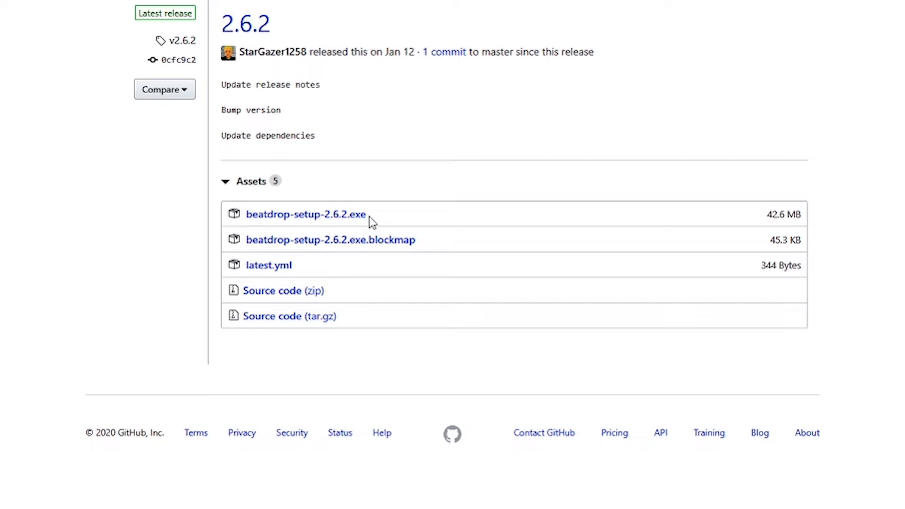
{"action": "mouse_move", "coordinate": [271, 217]}
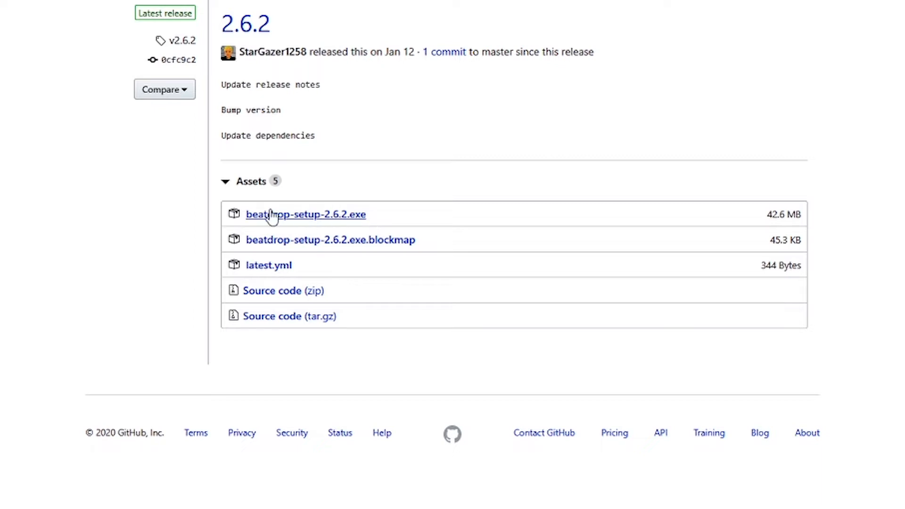
{"action": "mouse_move", "coordinate": [270, 221]}
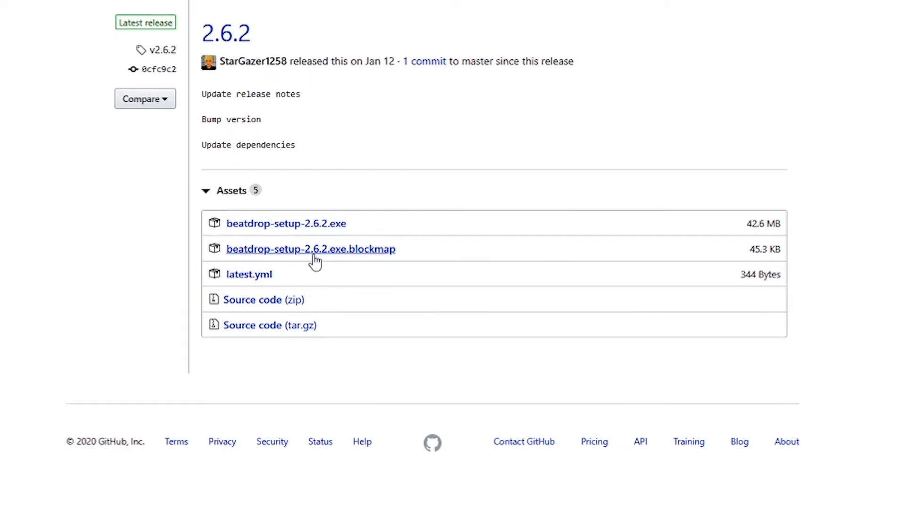
{"action": "mouse_move", "coordinate": [283, 224]}
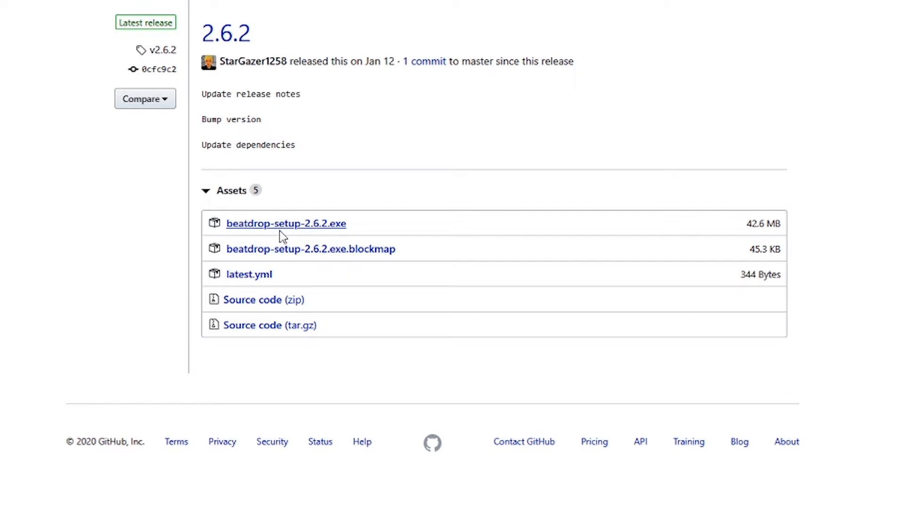
{"action": "mouse_move", "coordinate": [287, 238]}
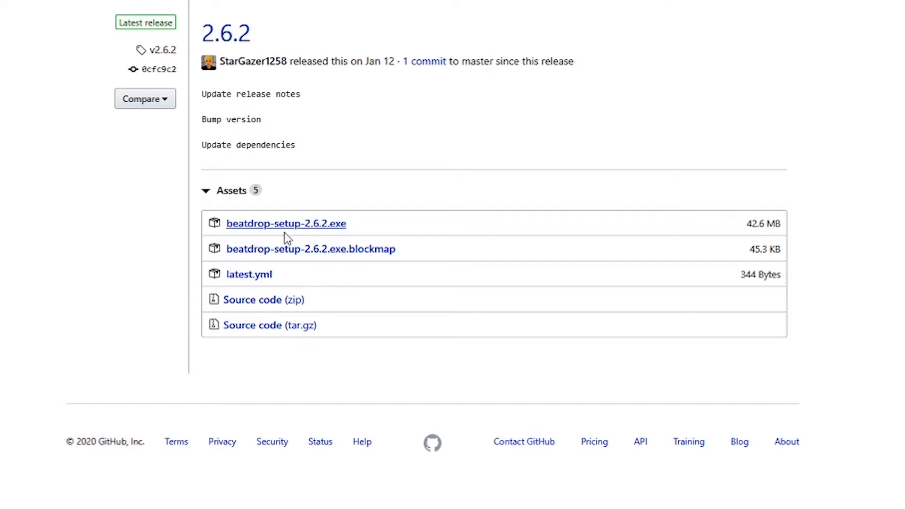
{"action": "left_click", "coordinate": [286, 224]}
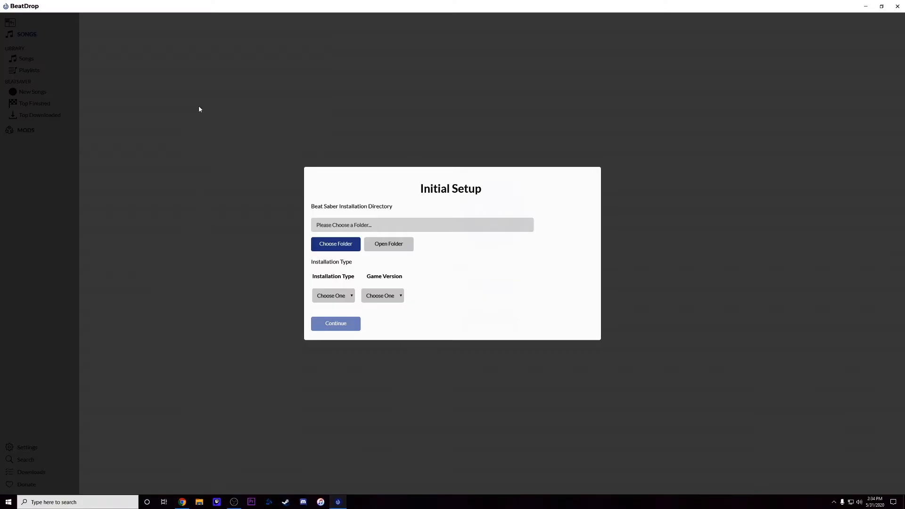
{"action": "mouse_move", "coordinate": [458, 195]}
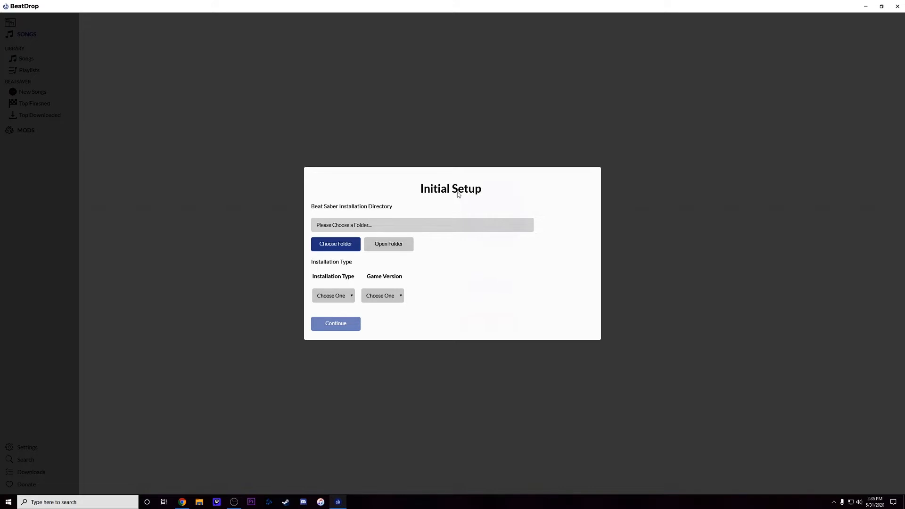
{"action": "mouse_move", "coordinate": [427, 191]}
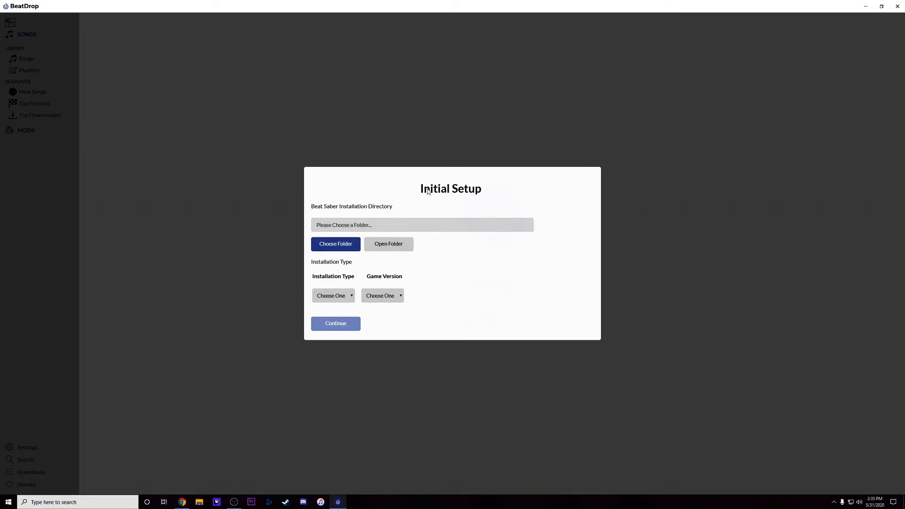
{"action": "mouse_move", "coordinate": [388, 212]}
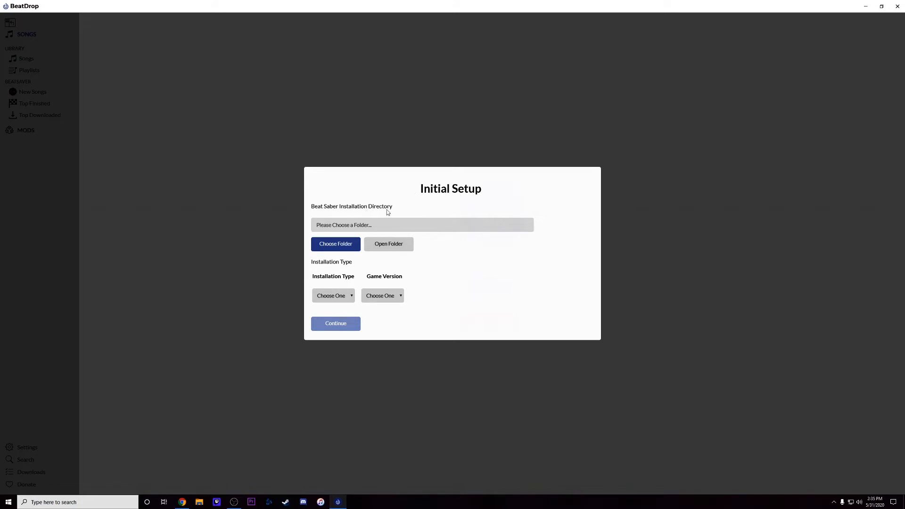
{"action": "mouse_move", "coordinate": [403, 219]}
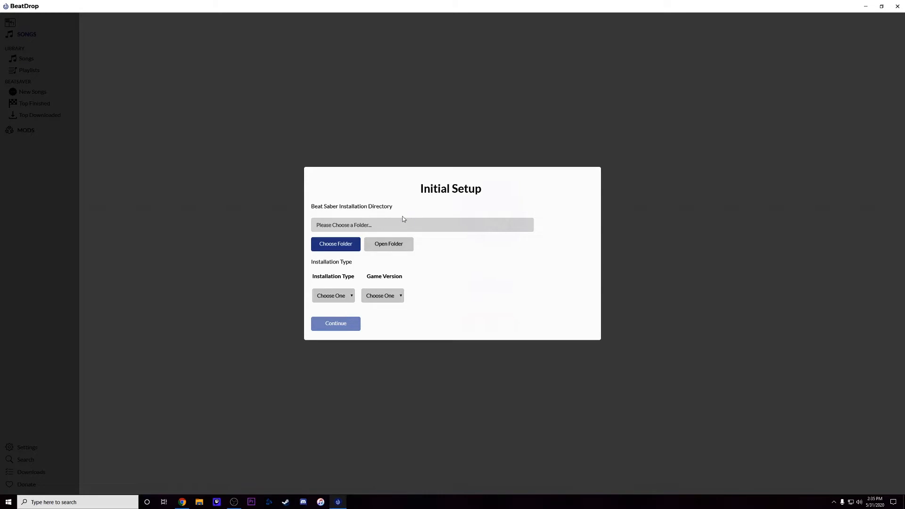
{"action": "mouse_move", "coordinate": [391, 214]}
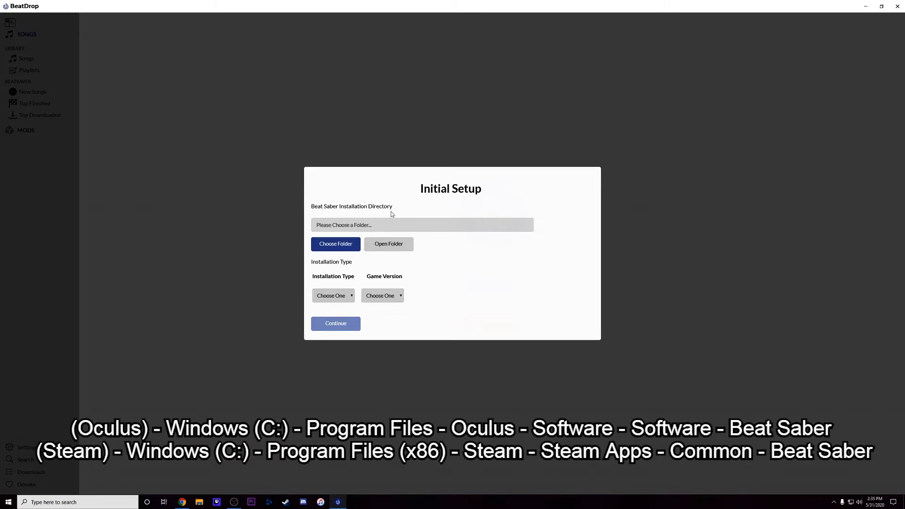
{"action": "mouse_move", "coordinate": [384, 222]}
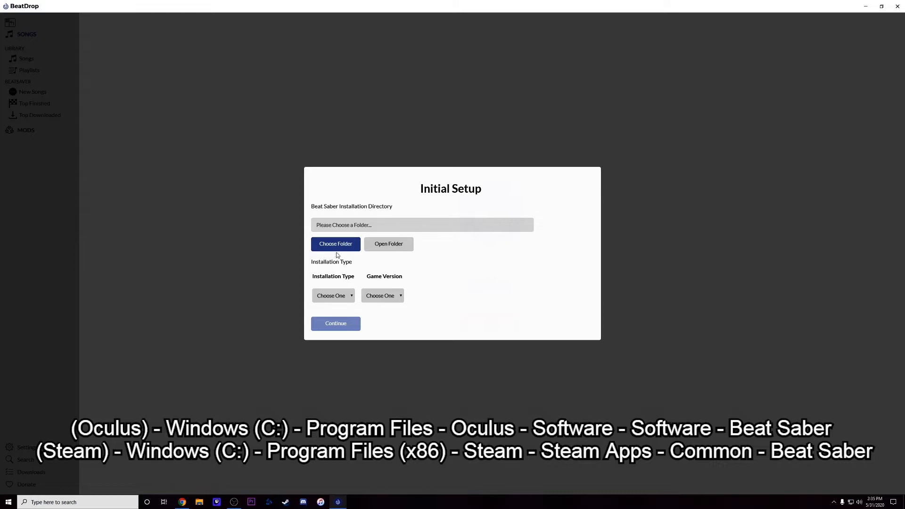
{"action": "mouse_move", "coordinate": [340, 253]}
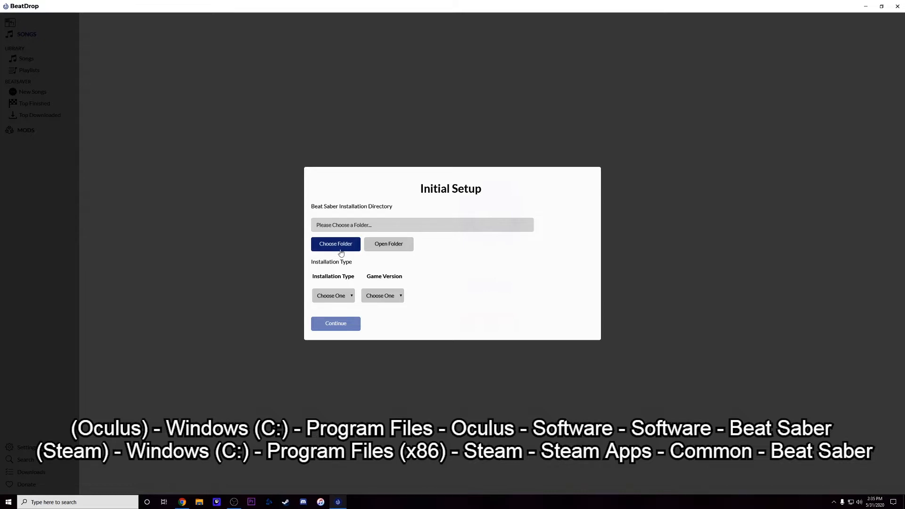
- Start choosing the Beat Saber folder and browse into Program Files, then Oculus
{"action": "left_click", "coordinate": [336, 243]}
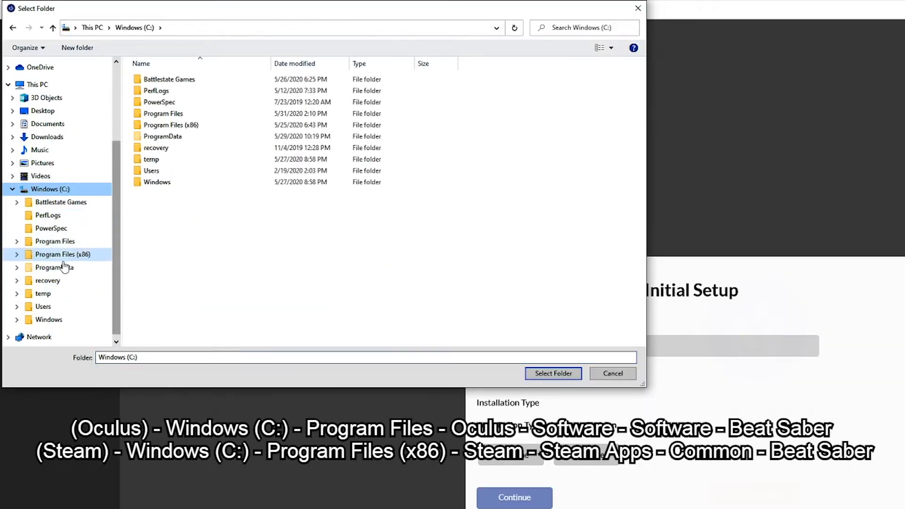
{"action": "mouse_move", "coordinate": [79, 260]}
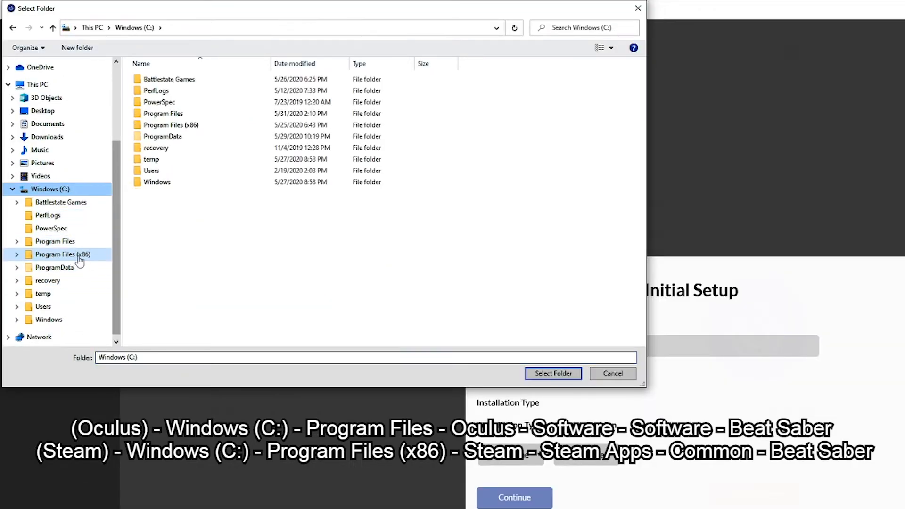
{"action": "left_click", "coordinate": [55, 242]}
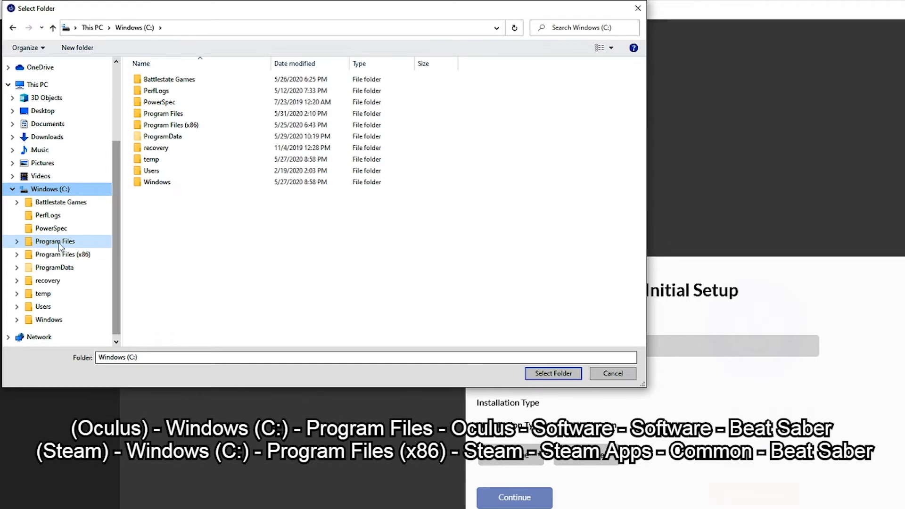
{"action": "double_click", "coordinate": [163, 113]}
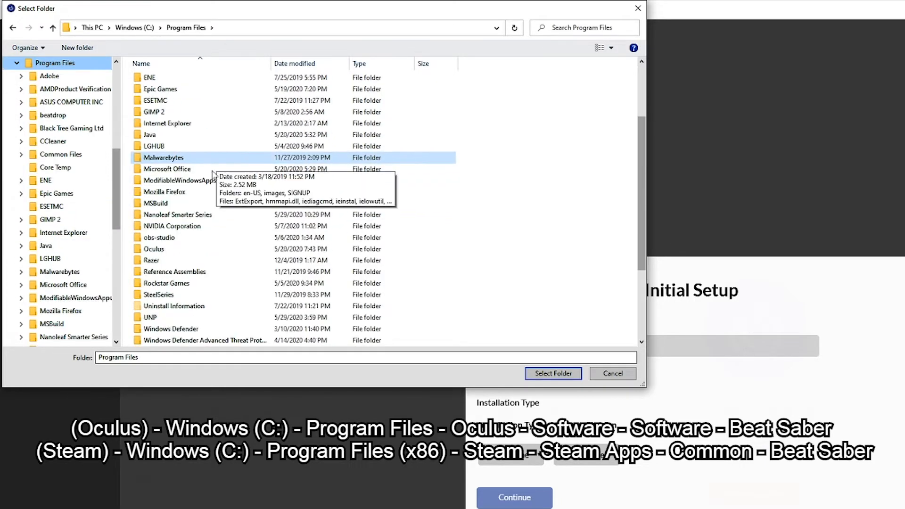
{"action": "double_click", "coordinate": [153, 249]}
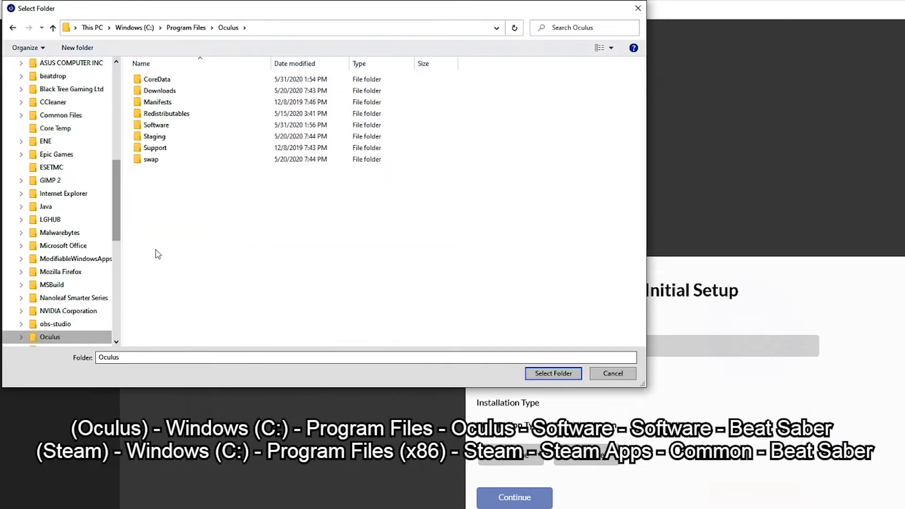
- Continue through Software, Software into the hyperbolic-magnetism-beat-saber game folder
{"action": "left_click", "coordinate": [154, 148]}
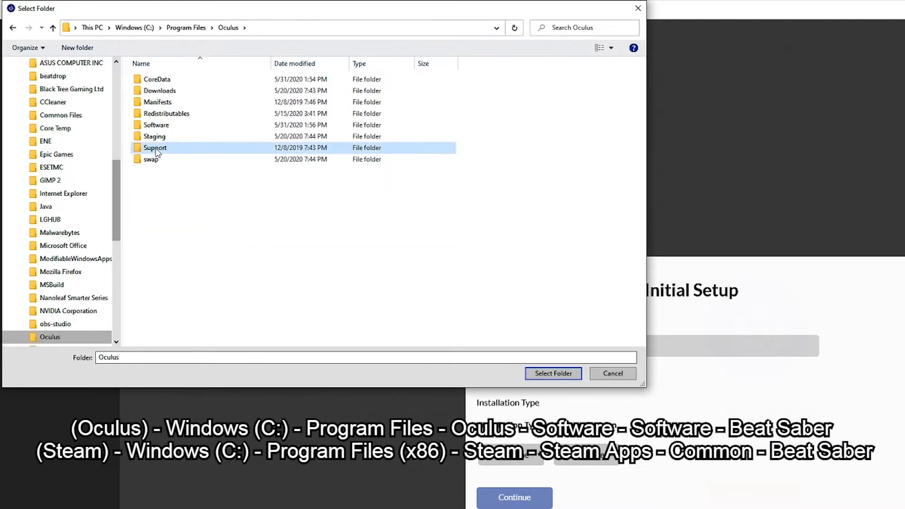
{"action": "double_click", "coordinate": [156, 124]}
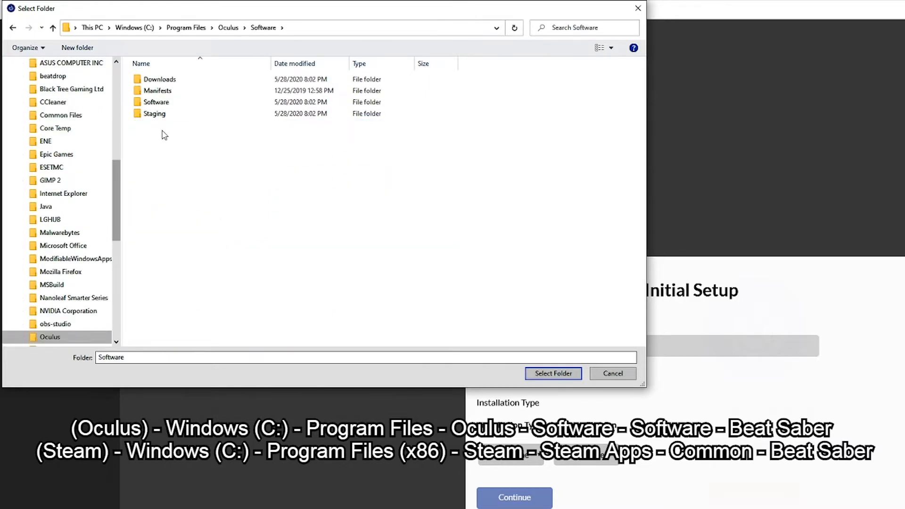
{"action": "left_click", "coordinate": [156, 102]}
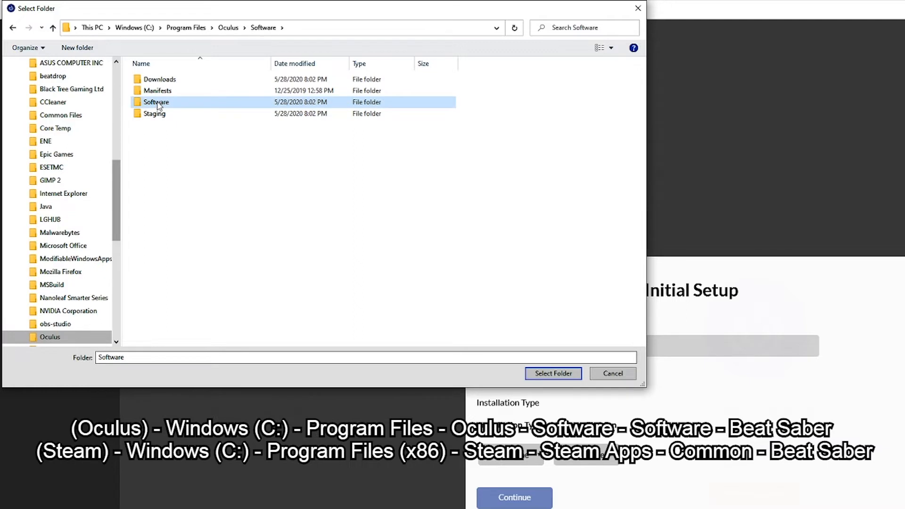
{"action": "double_click", "coordinate": [157, 102]}
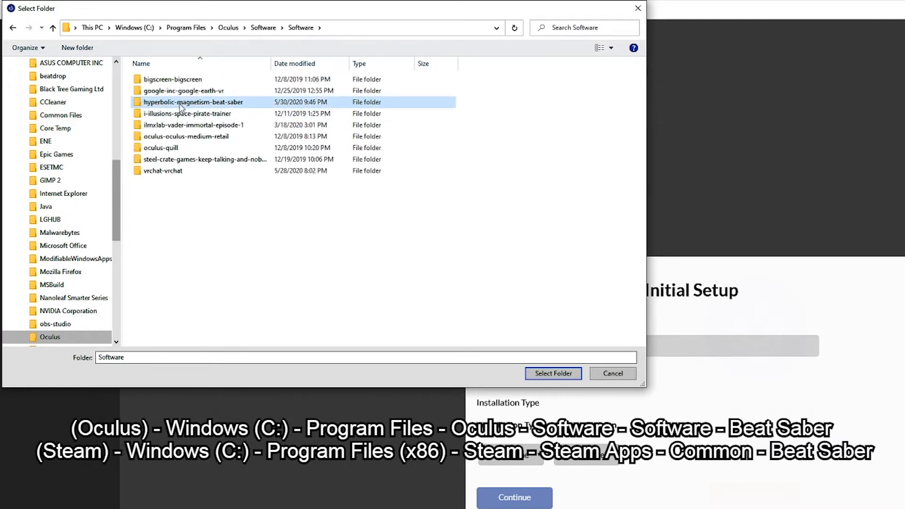
{"action": "mouse_move", "coordinate": [207, 106]}
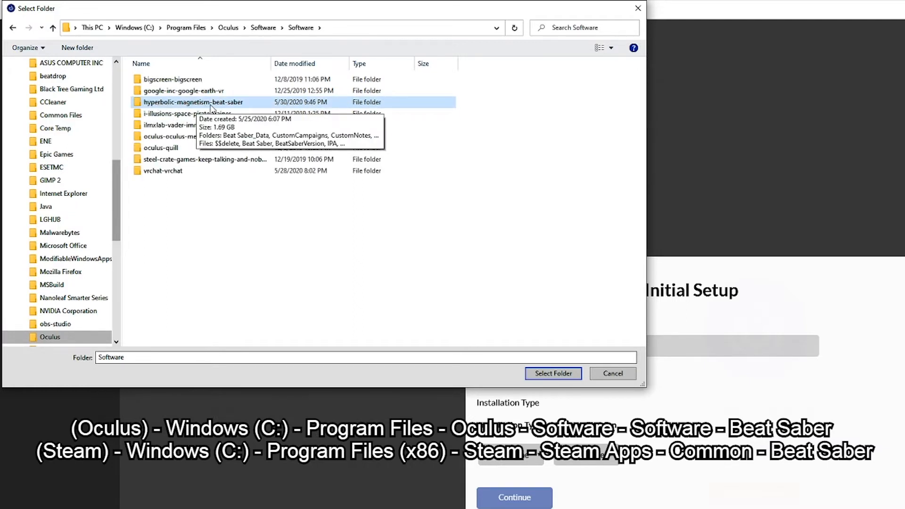
{"action": "mouse_move", "coordinate": [231, 105]}
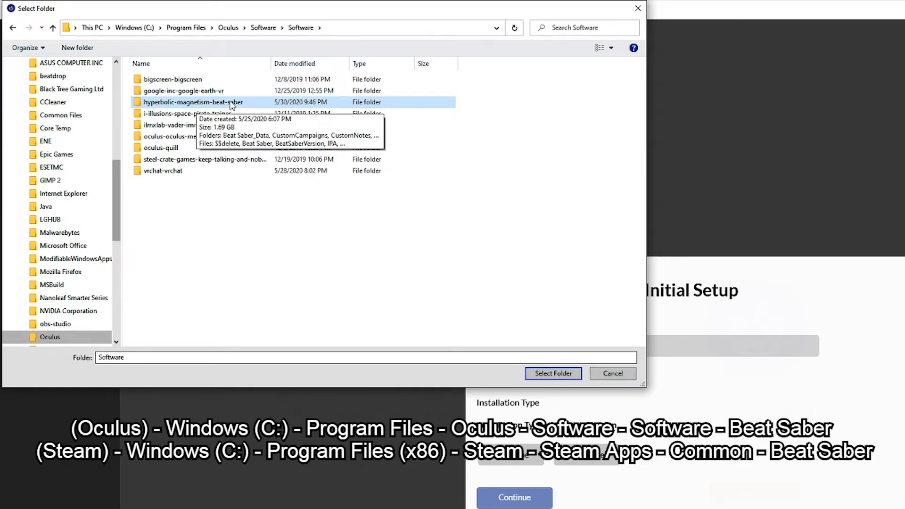
{"action": "double_click", "coordinate": [194, 101]}
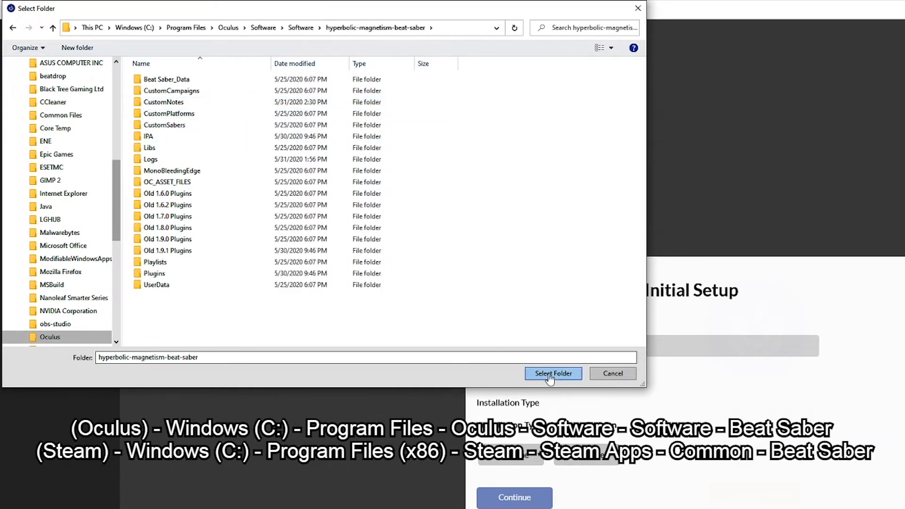
- Confirm hyperbolic-magnetism-beat-saber as the Beat Saber directory, letting the scan find 138 songs
{"action": "left_click", "coordinate": [552, 373]}
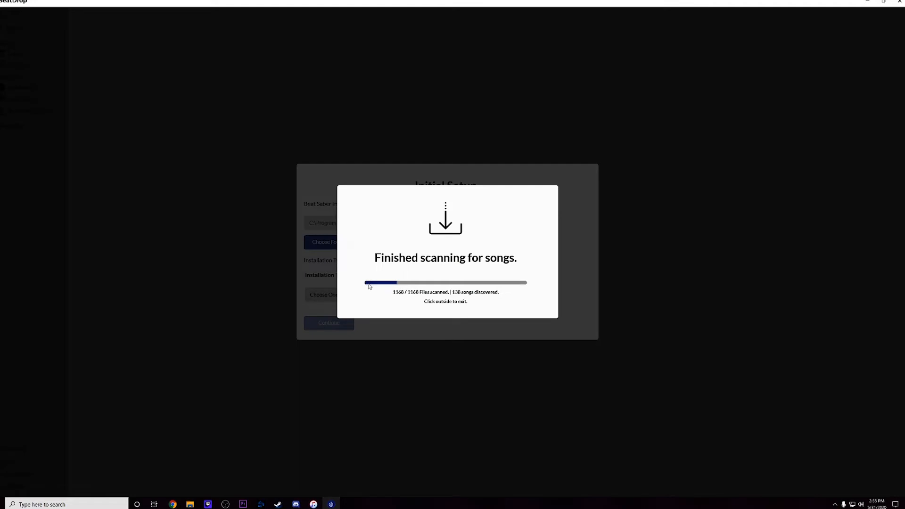
{"action": "mouse_move", "coordinate": [458, 301]}
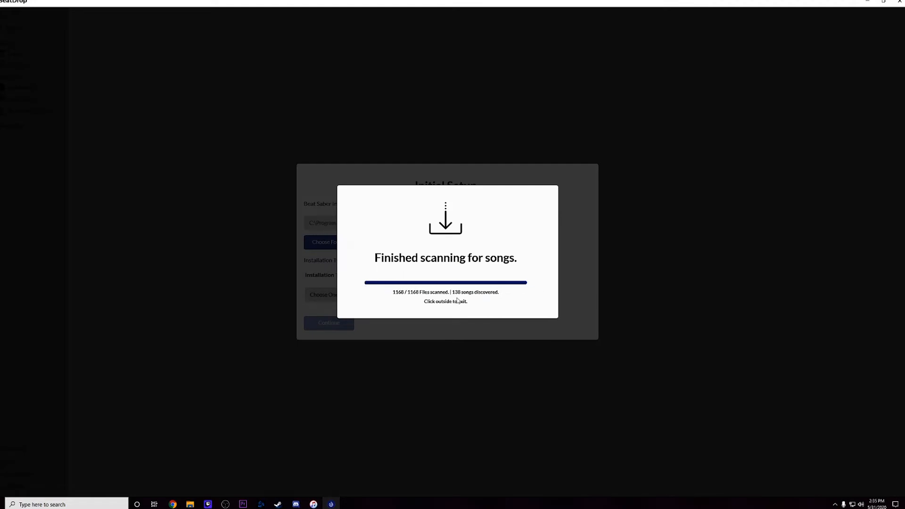
{"action": "mouse_move", "coordinate": [240, 229]}
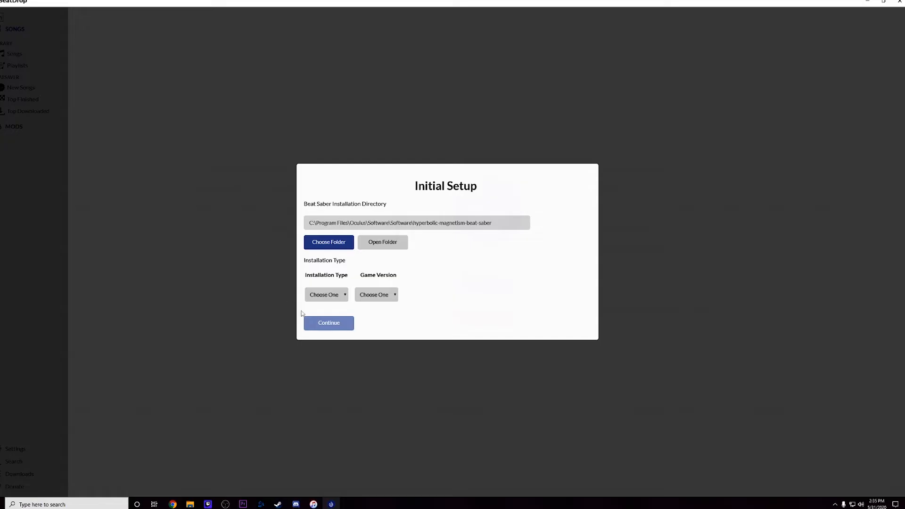
- Set Installation Type to Oculus and Game Version to 1.8.0, then continue to the welcome screen
{"action": "left_click", "coordinate": [327, 295]}
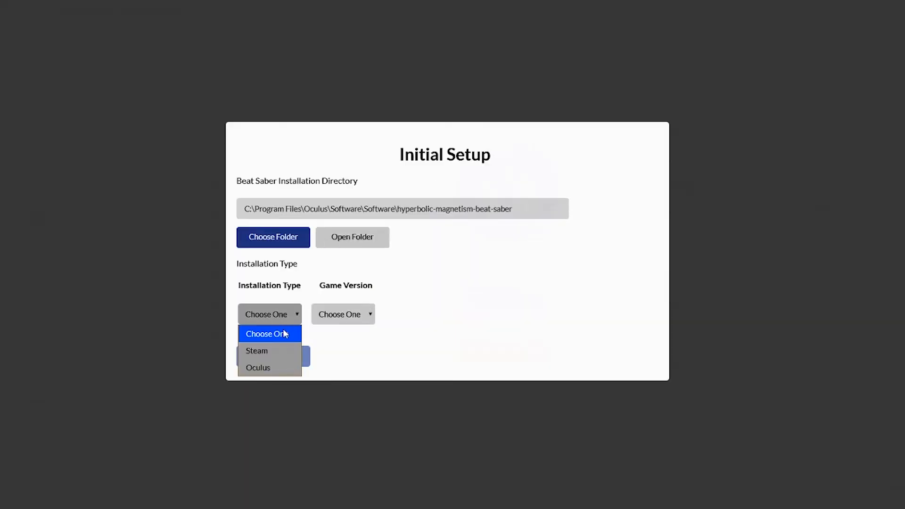
{"action": "mouse_move", "coordinate": [259, 367]}
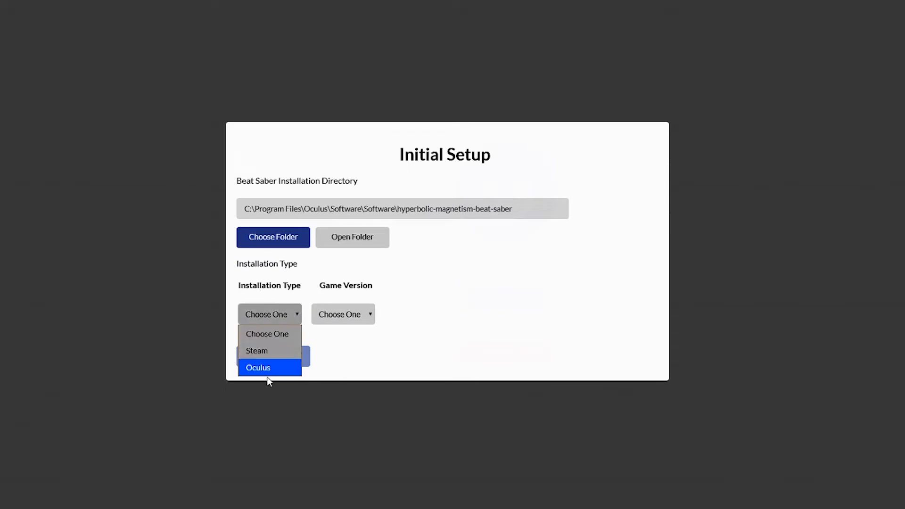
{"action": "mouse_move", "coordinate": [266, 351]}
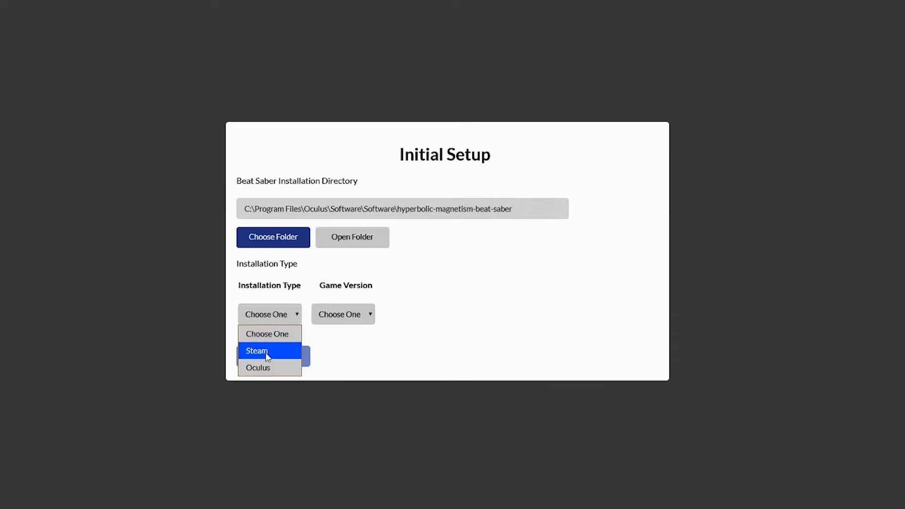
{"action": "left_click", "coordinate": [258, 368]}
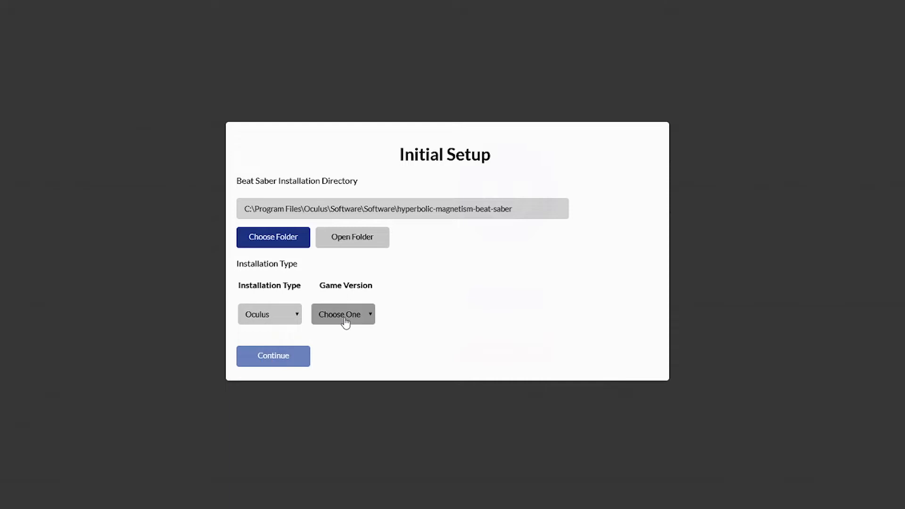
{"action": "left_click", "coordinate": [343, 314]}
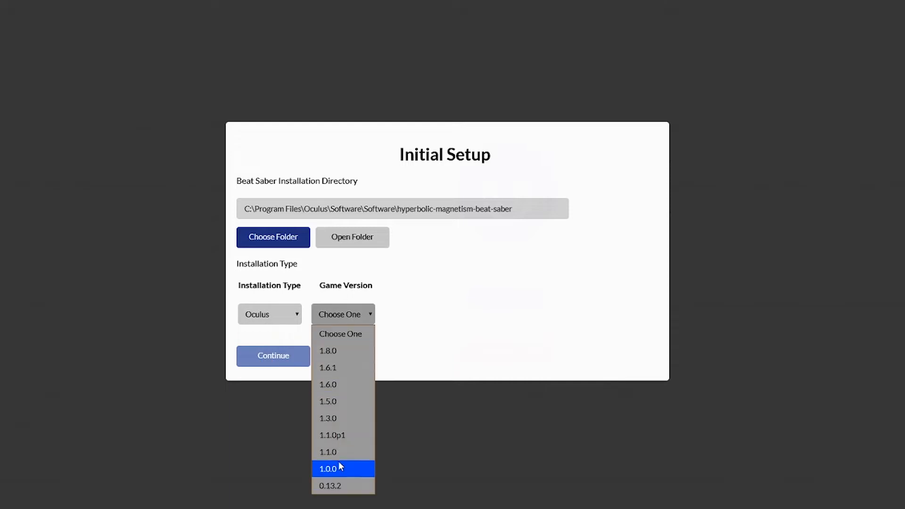
{"action": "mouse_move", "coordinate": [331, 351]}
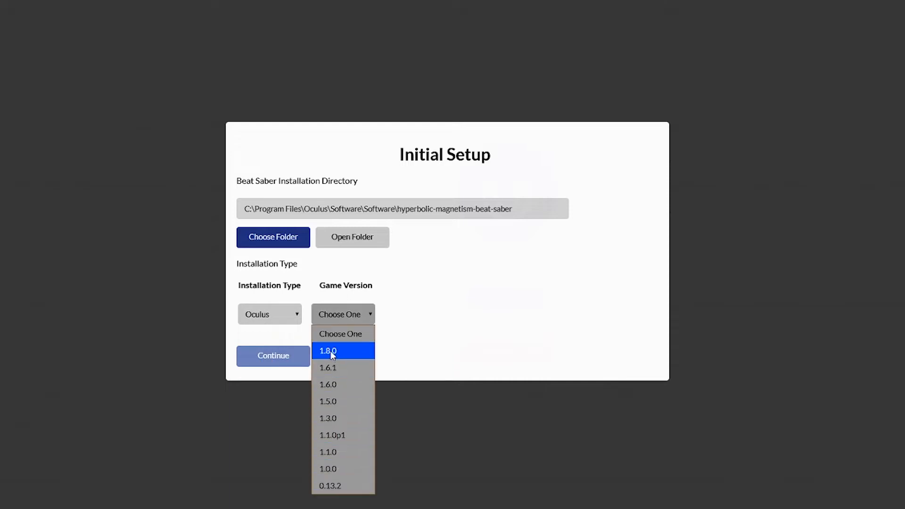
{"action": "left_click", "coordinate": [328, 350]}
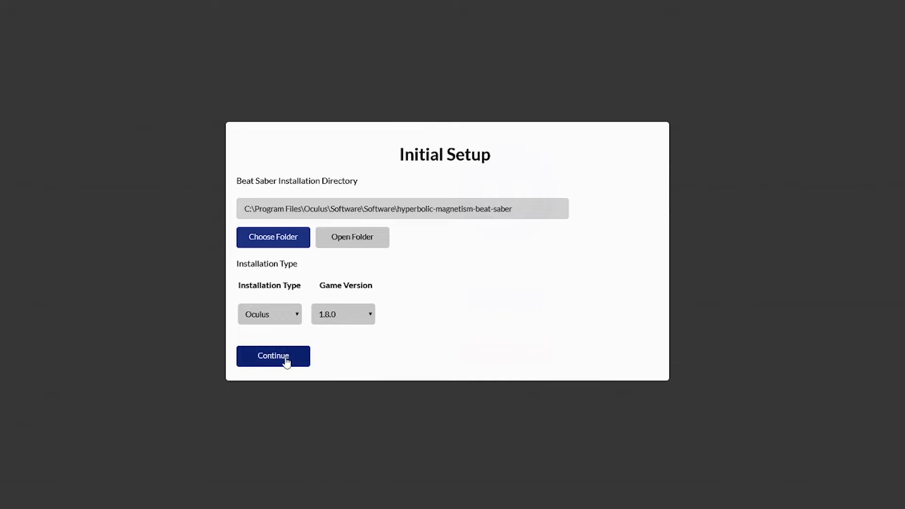
{"action": "left_click", "coordinate": [273, 356]}
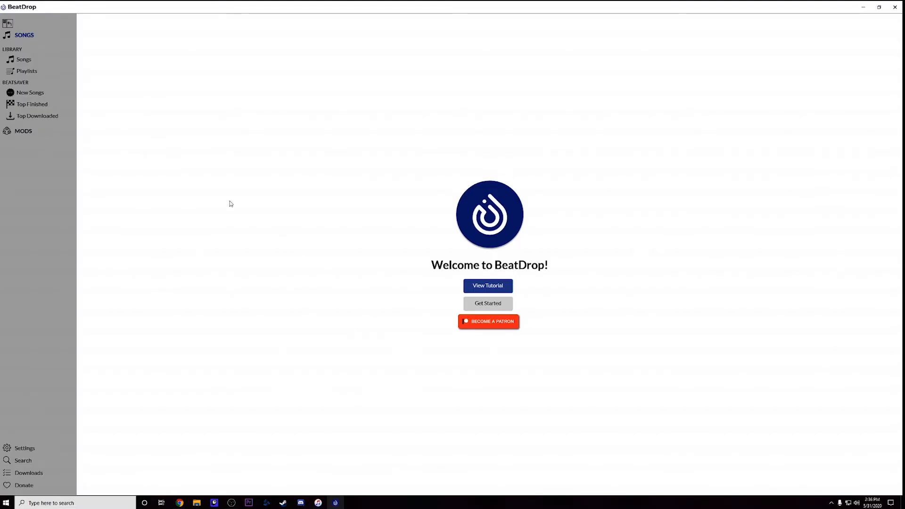
{"action": "mouse_move", "coordinate": [28, 71]}
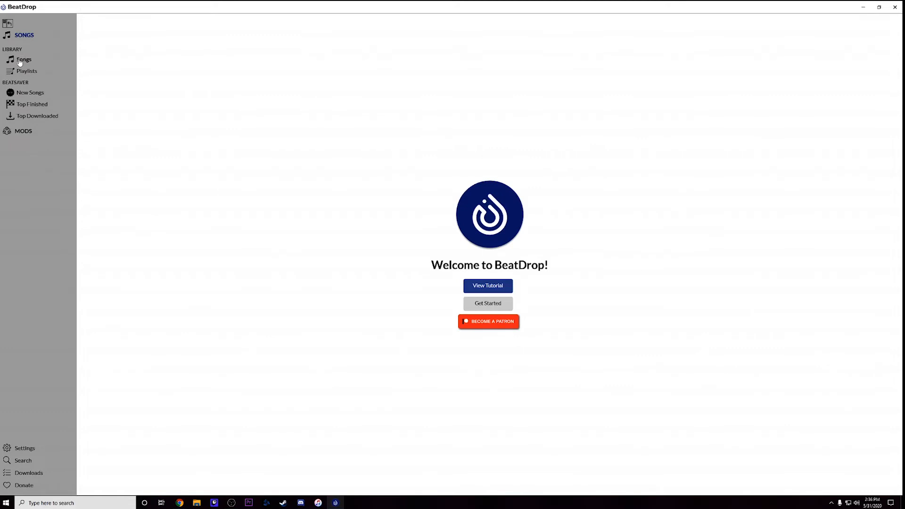
- Show the Songs library and scroll through the list of installed custom songs
{"action": "left_click", "coordinate": [24, 59]}
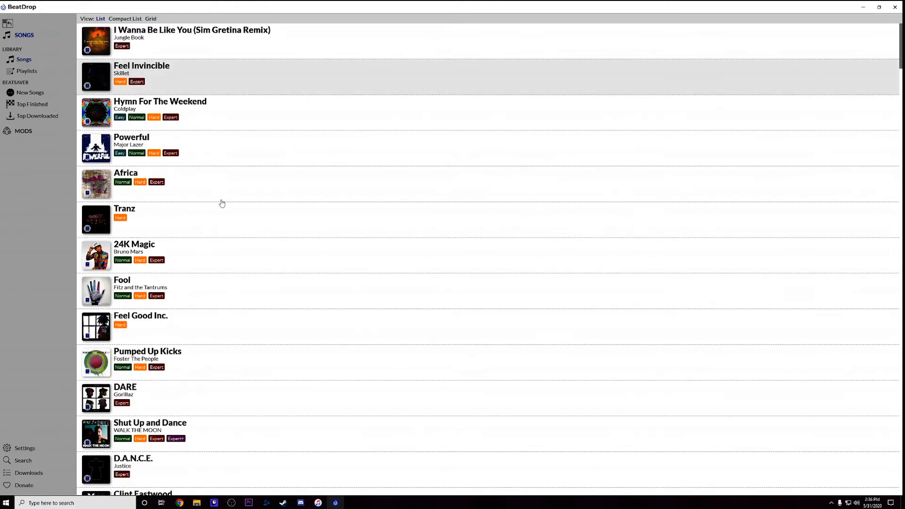
{"action": "scroll", "scroll_direction": "down", "scroll_amount": 3}
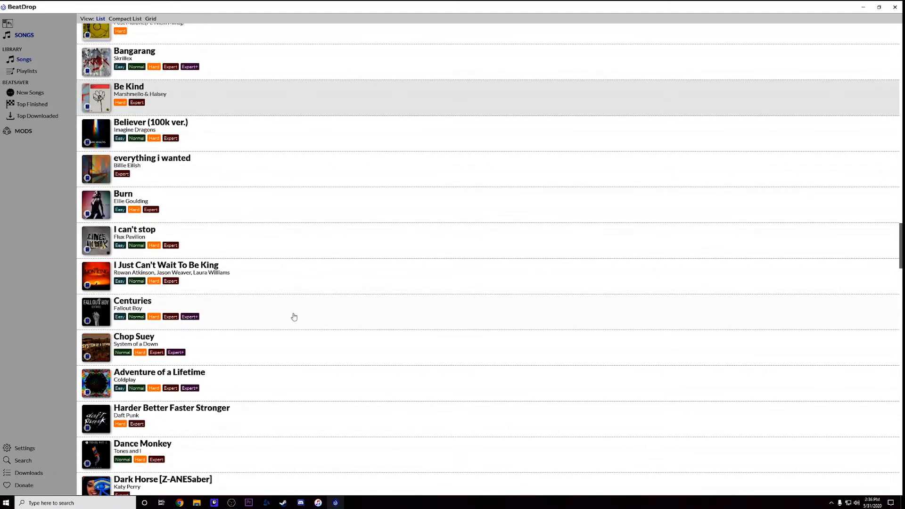
{"action": "mouse_move", "coordinate": [274, 279]}
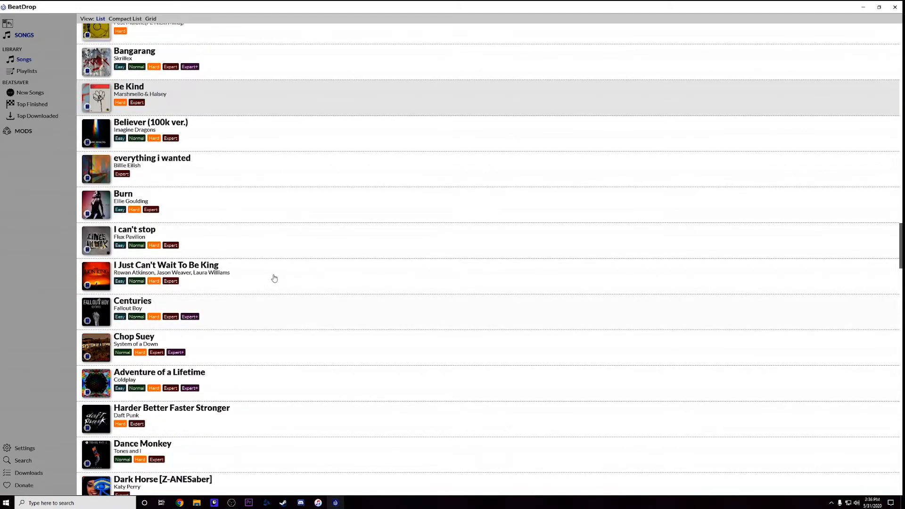
{"action": "scroll", "scroll_direction": "down", "scroll_amount": 3}
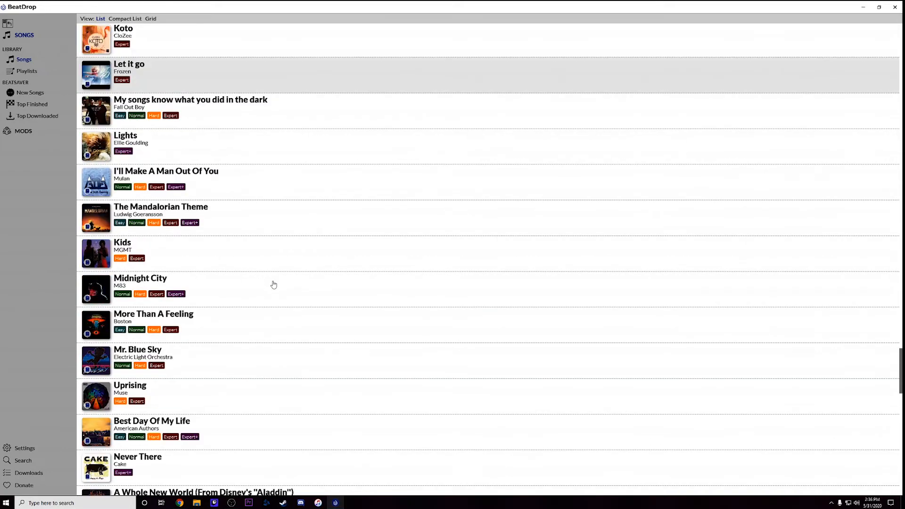
{"action": "mouse_move", "coordinate": [273, 292]}
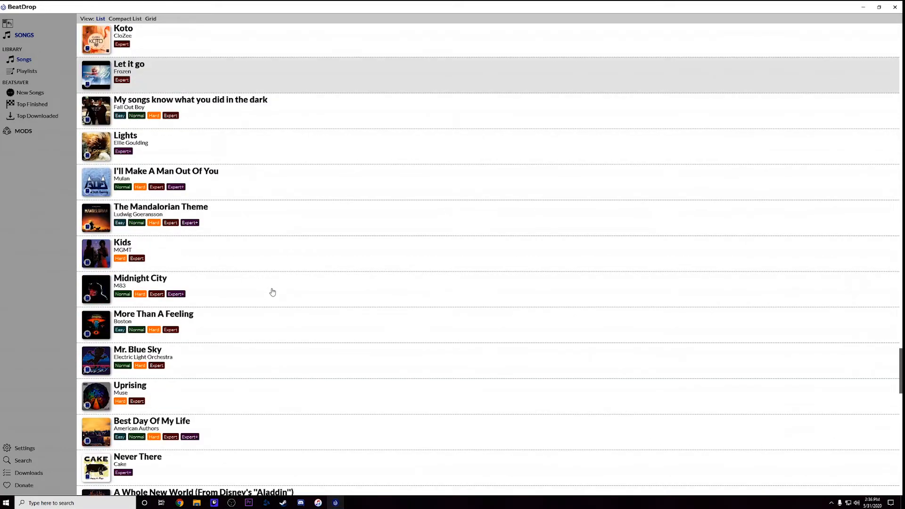
{"action": "scroll", "scroll_direction": "down", "scroll_amount": 3}
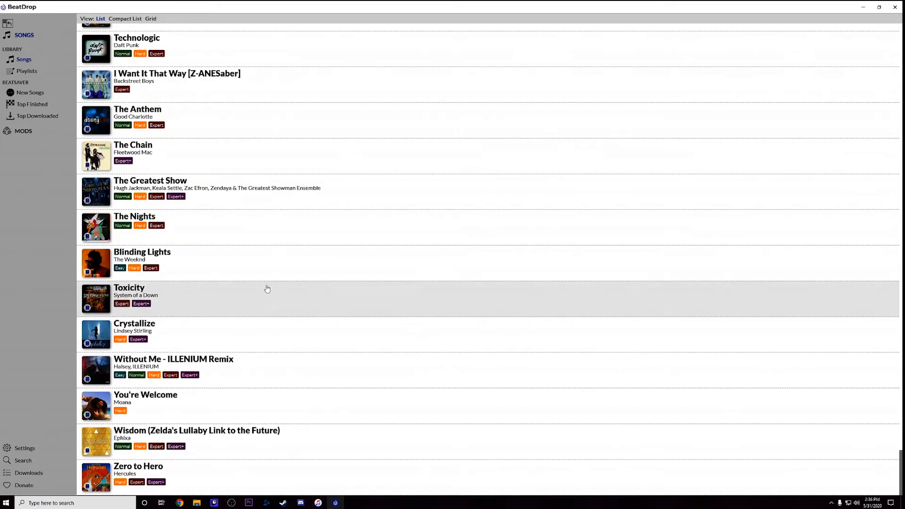
{"action": "scroll", "scroll_direction": "up", "scroll_amount": 3}
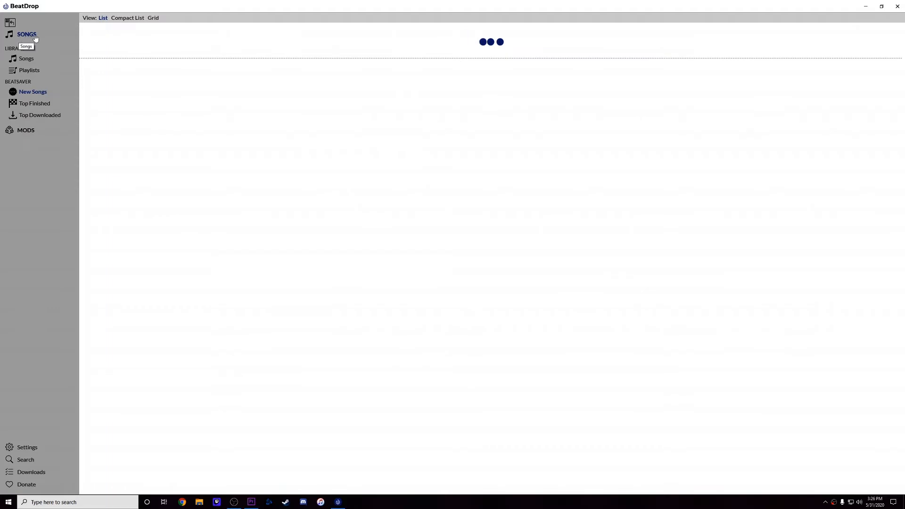
{"action": "mouse_move", "coordinate": [476, 53]}
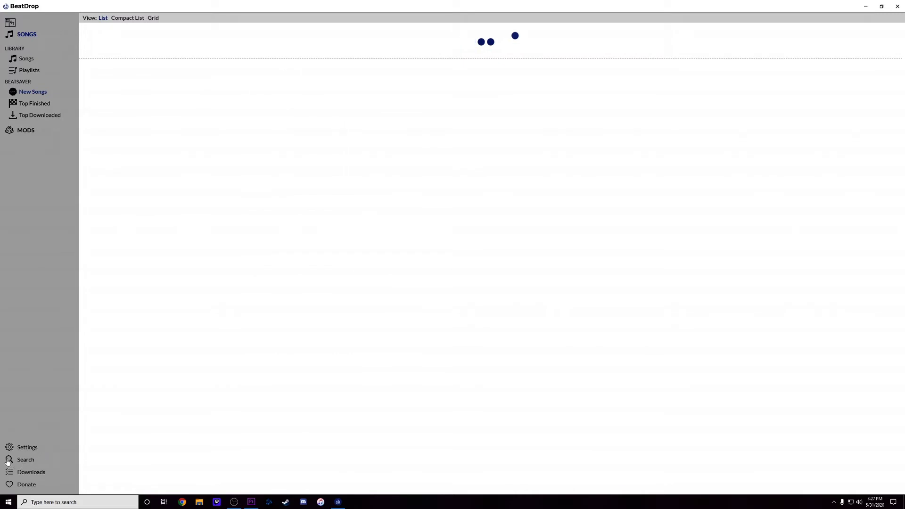
- Switch from the loading New Songs list to the Search page
{"action": "left_click", "coordinate": [25, 459]}
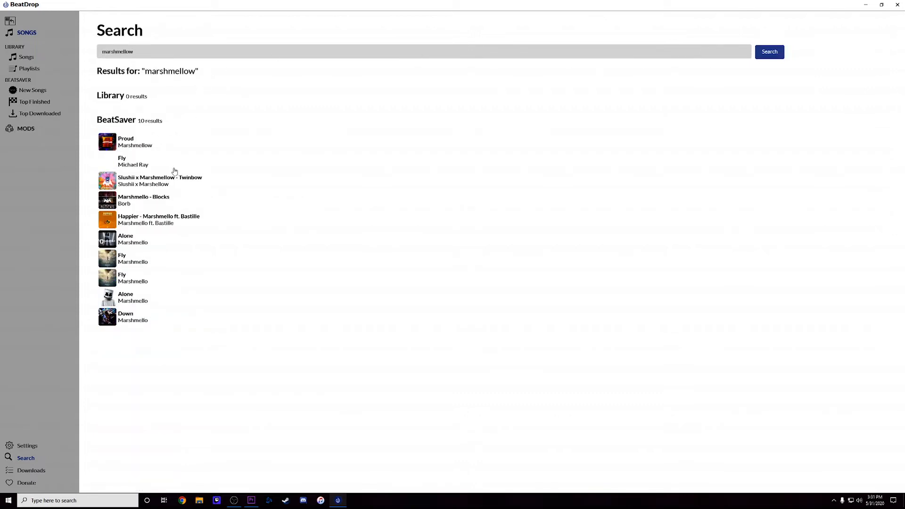
{"action": "mouse_move", "coordinate": [131, 279]}
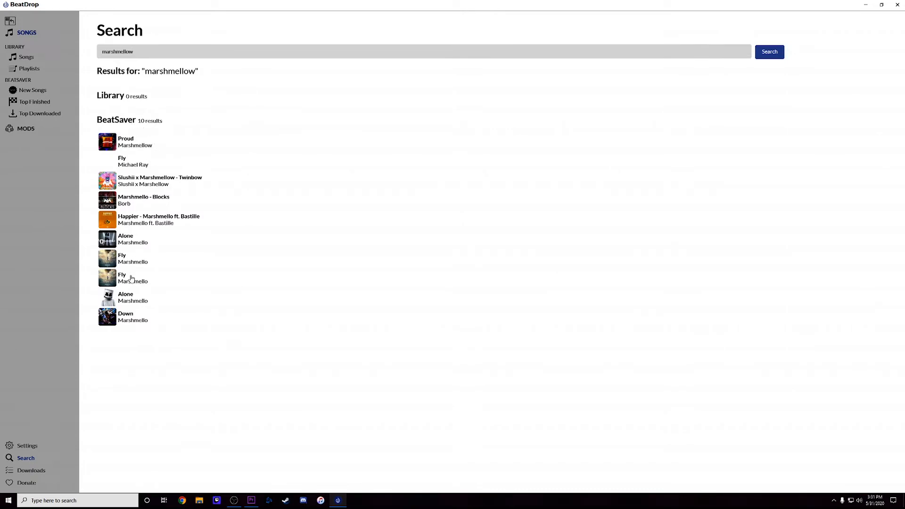
{"action": "mouse_move", "coordinate": [120, 152]}
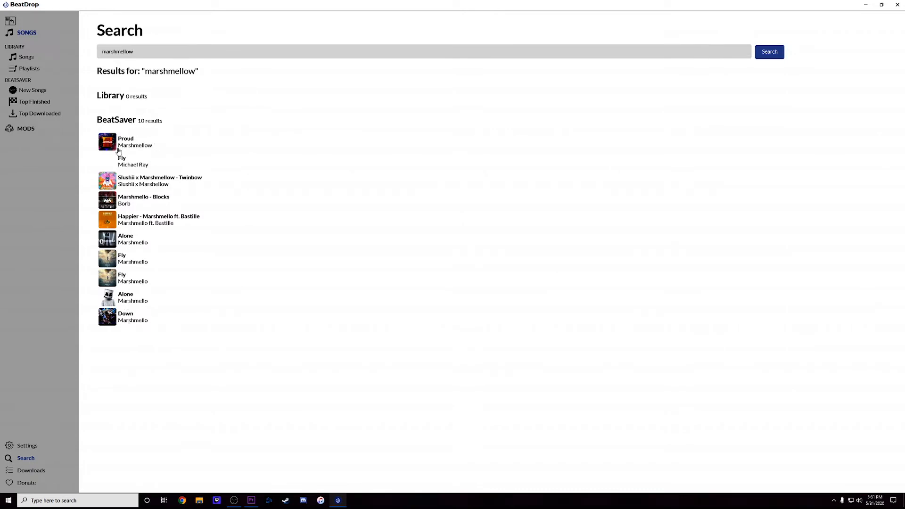
{"action": "mouse_move", "coordinate": [148, 246]}
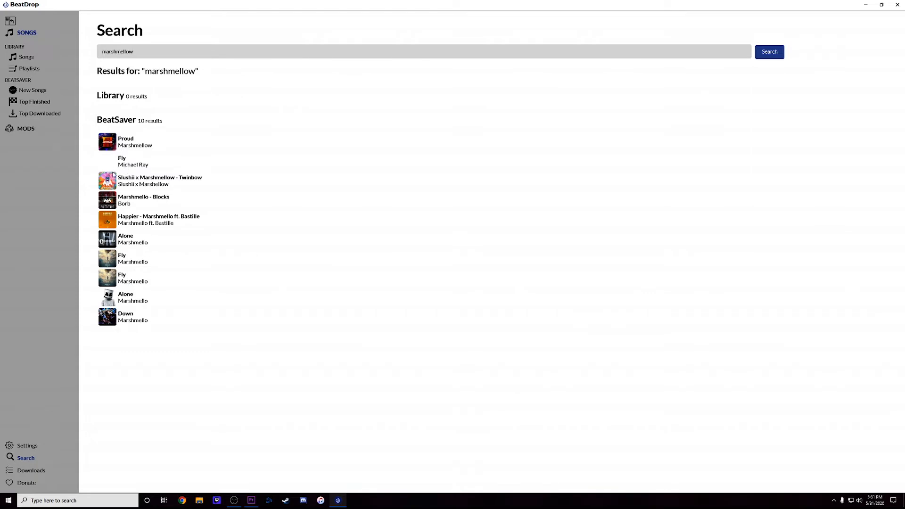
{"action": "mouse_move", "coordinate": [40, 38]}
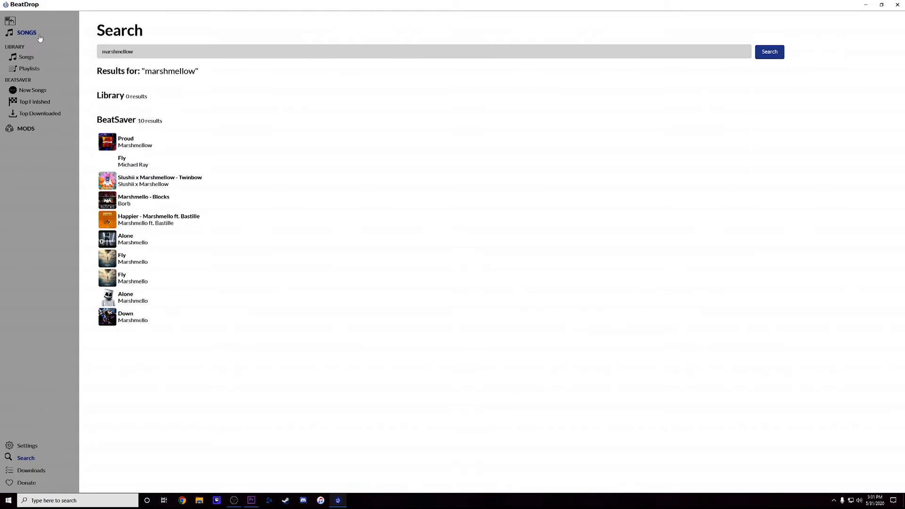
{"action": "mouse_move", "coordinate": [256, 136]}
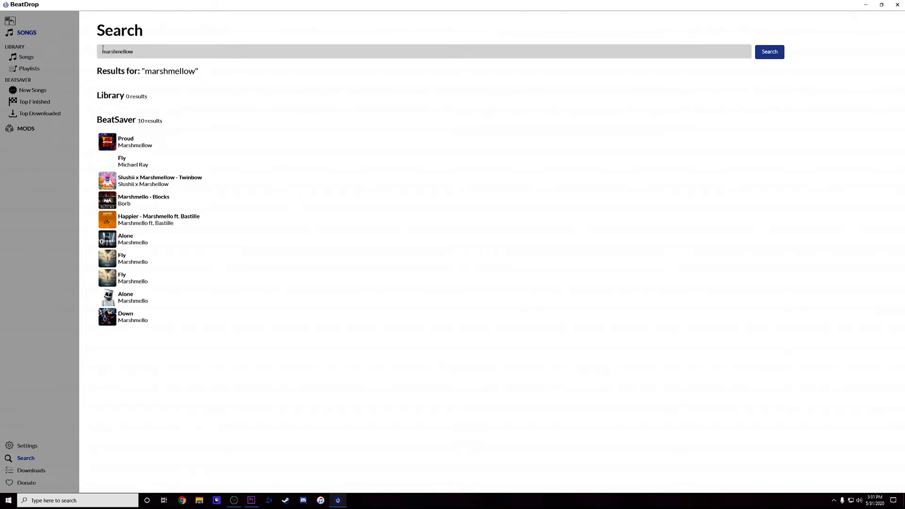
{"action": "mouse_move", "coordinate": [168, 181]}
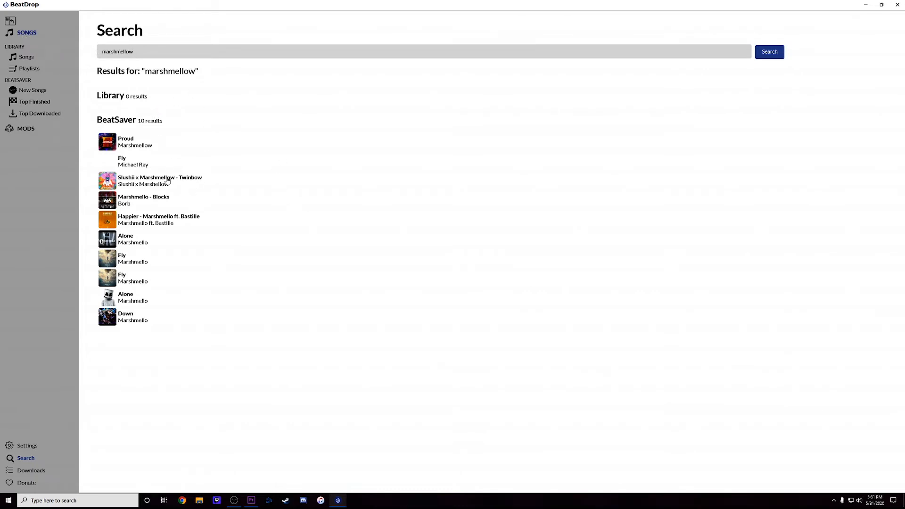
{"action": "mouse_move", "coordinate": [140, 305]}
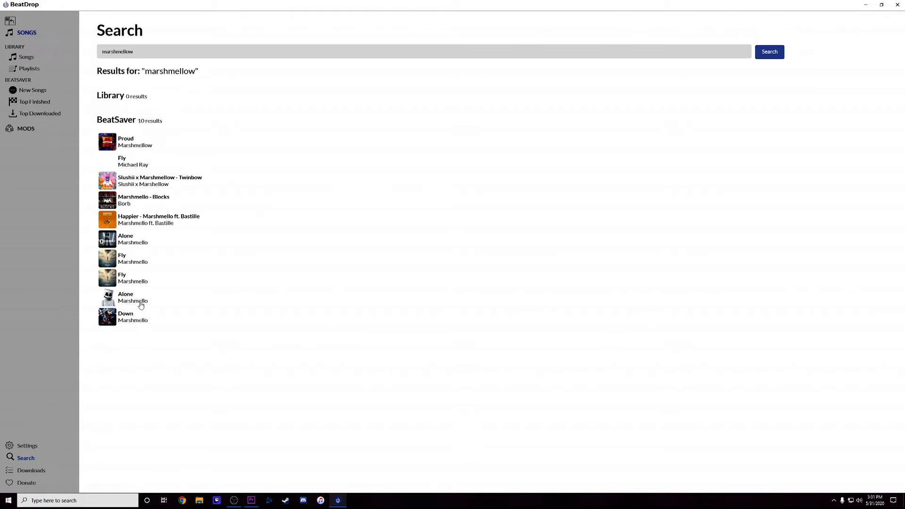
{"action": "mouse_move", "coordinate": [122, 147]}
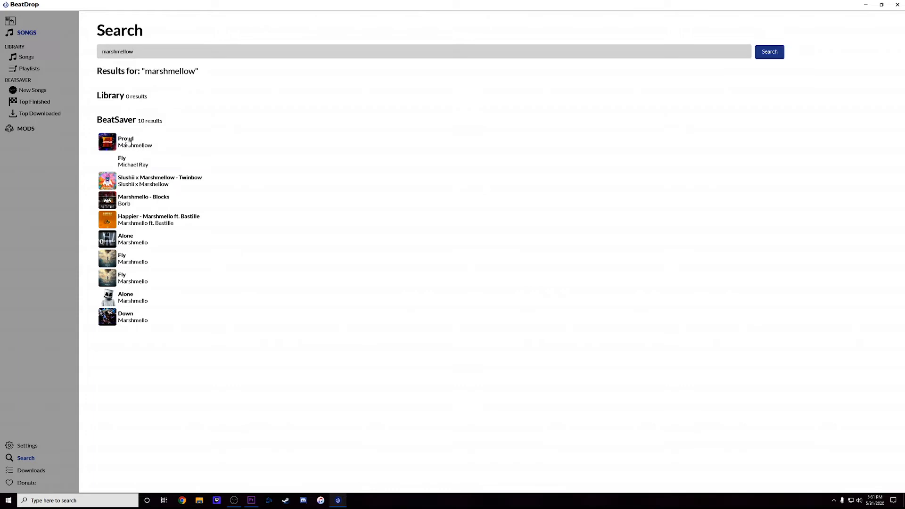
{"action": "mouse_move", "coordinate": [142, 191]}
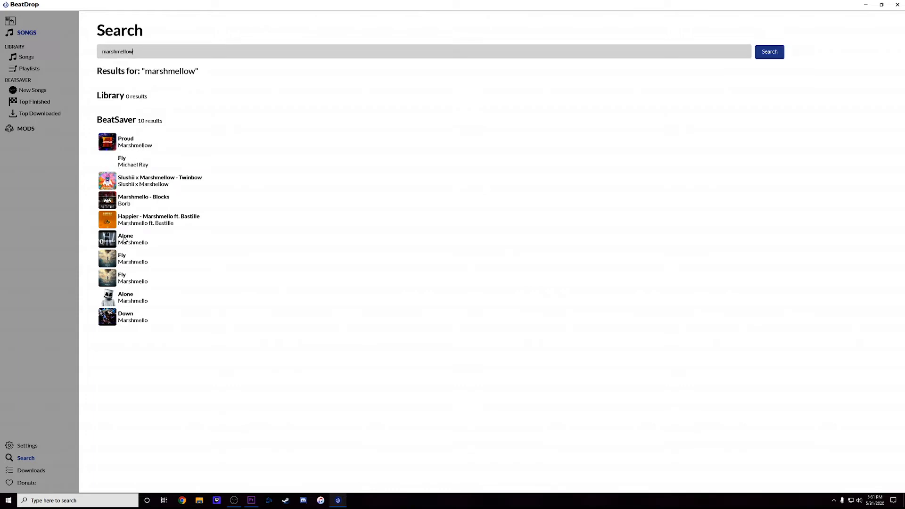
- Select the 'Alone – Marshmello' search result to view its song detail page
{"action": "left_click", "coordinate": [125, 296]}
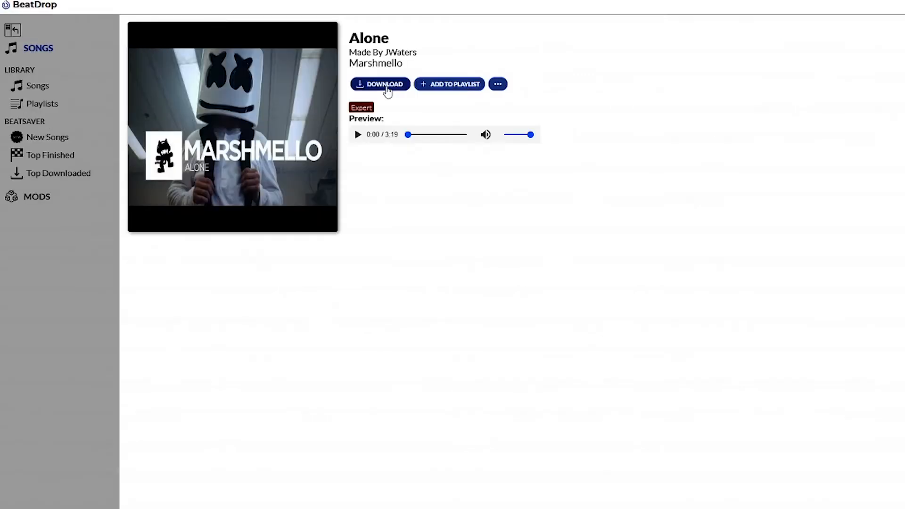
{"action": "mouse_move", "coordinate": [397, 148]}
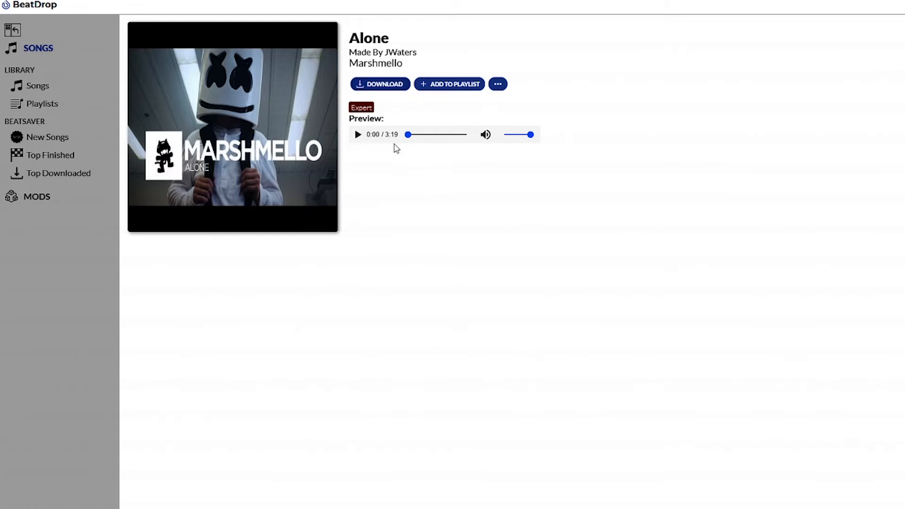
{"action": "mouse_move", "coordinate": [357, 118]}
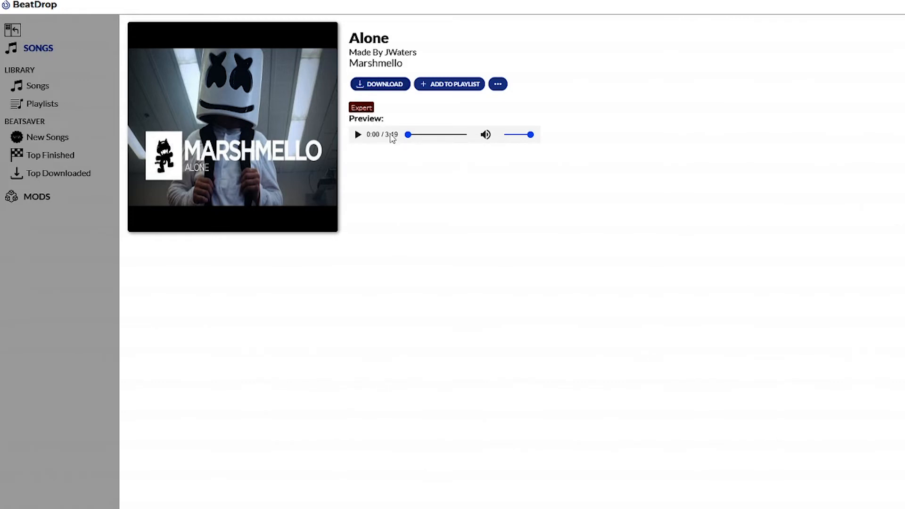
{"action": "mouse_move", "coordinate": [390, 153]}
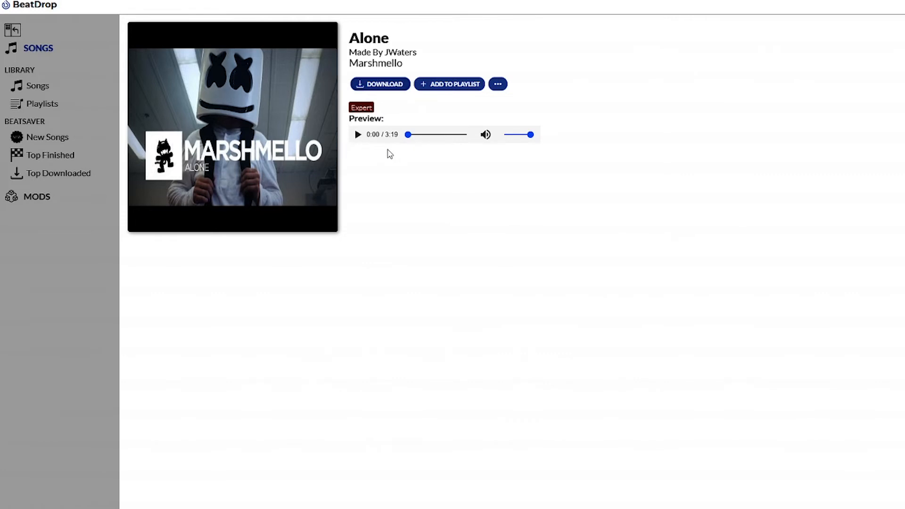
{"action": "mouse_move", "coordinate": [408, 135]}
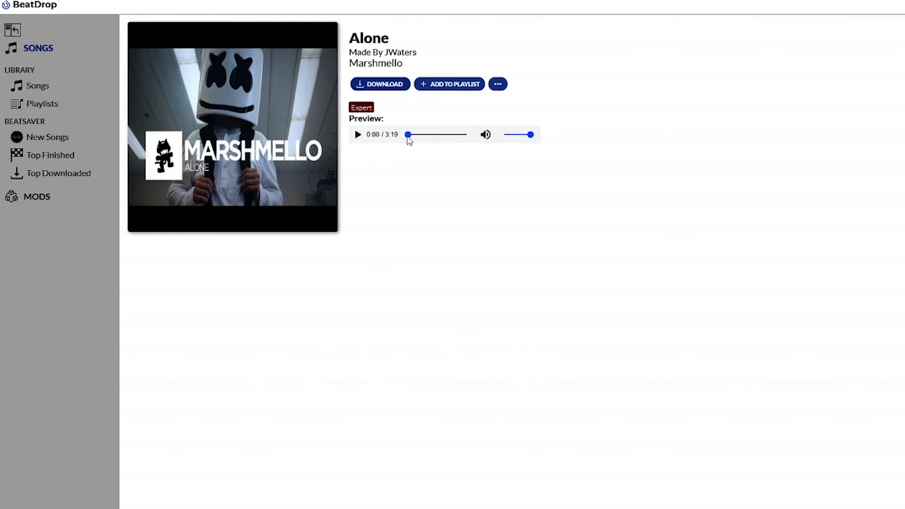
{"action": "mouse_move", "coordinate": [456, 160]}
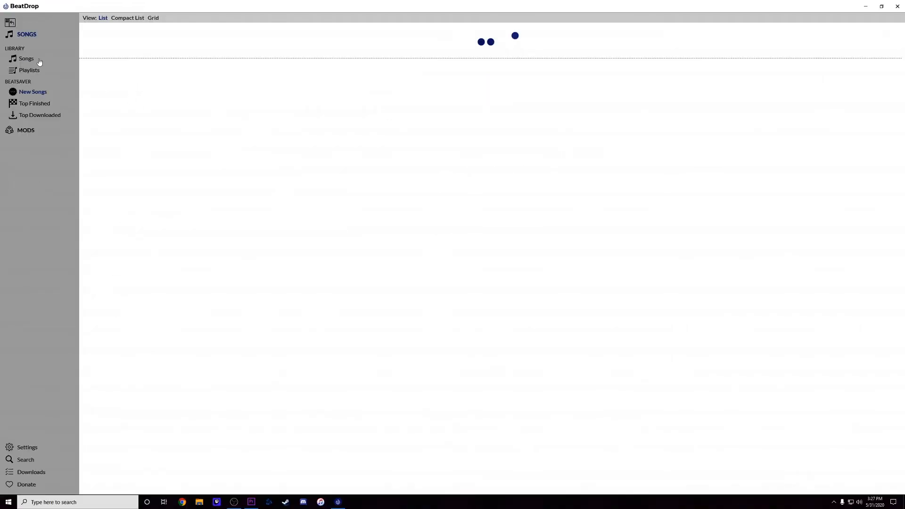
{"action": "mouse_move", "coordinate": [395, 37]}
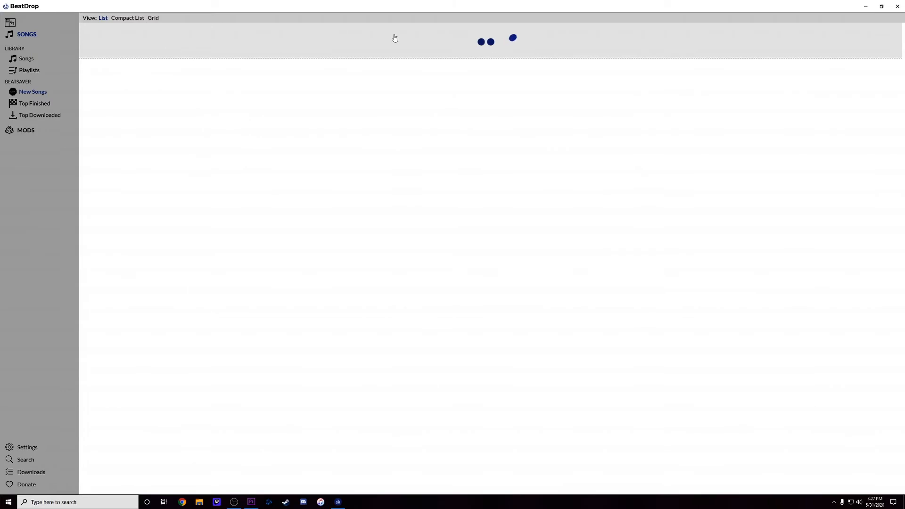
{"action": "mouse_move", "coordinate": [26, 472]}
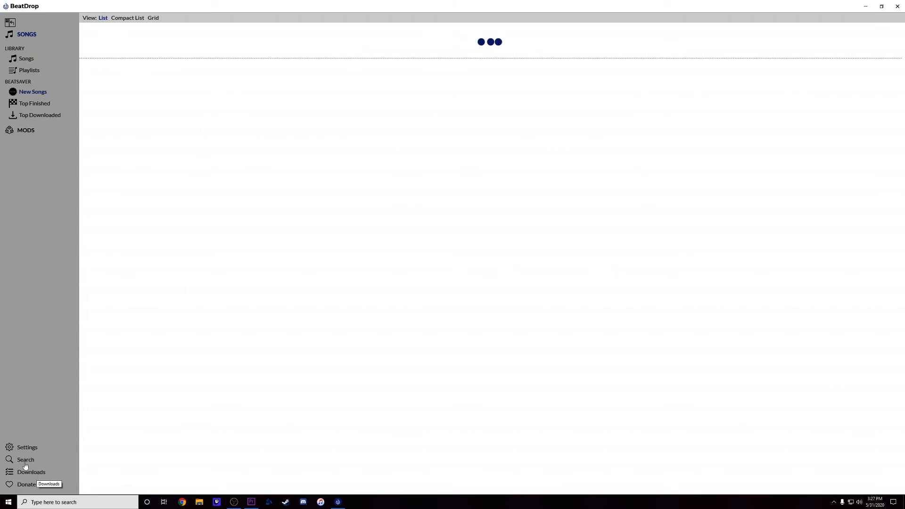
- Return via Search to the Songs library listing Powerful, Africa and Hymn For The Weekend
{"action": "left_click", "coordinate": [25, 459]}
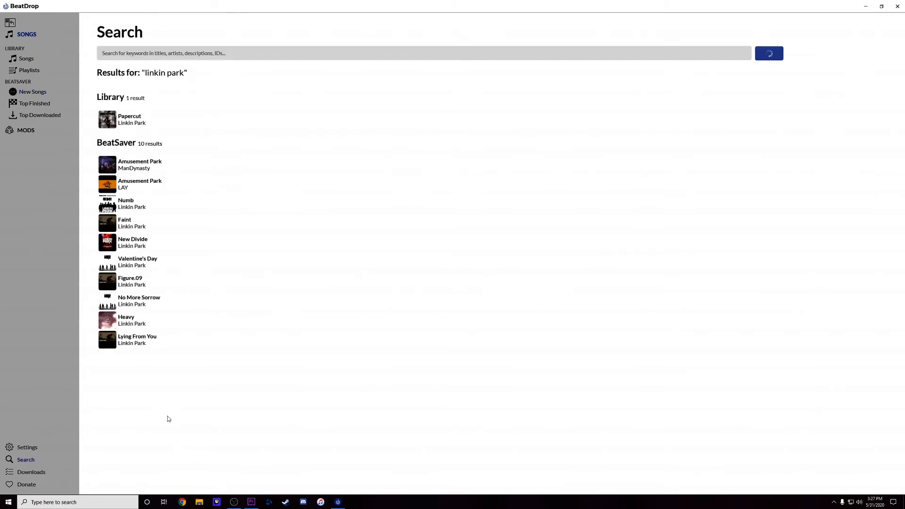
{"action": "mouse_move", "coordinate": [209, 320]}
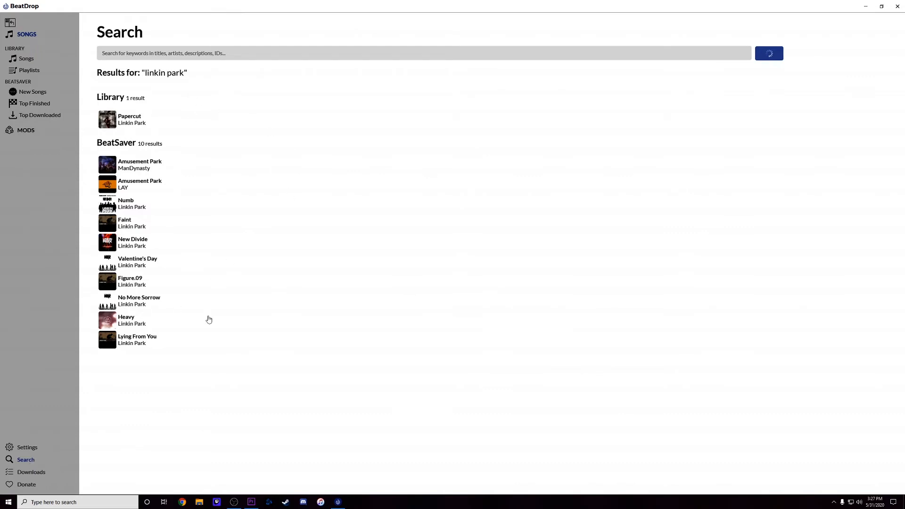
{"action": "left_click", "coordinate": [23, 58]}
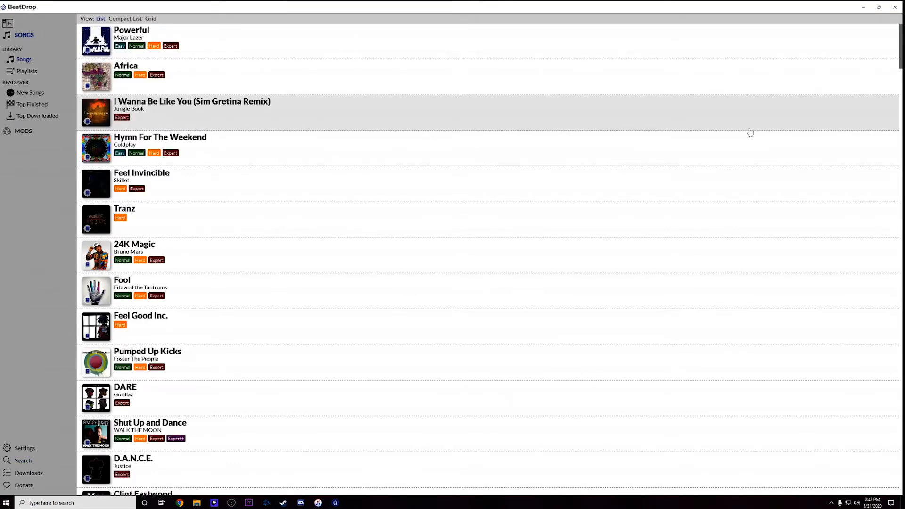
{"action": "mouse_move", "coordinate": [741, 103]}
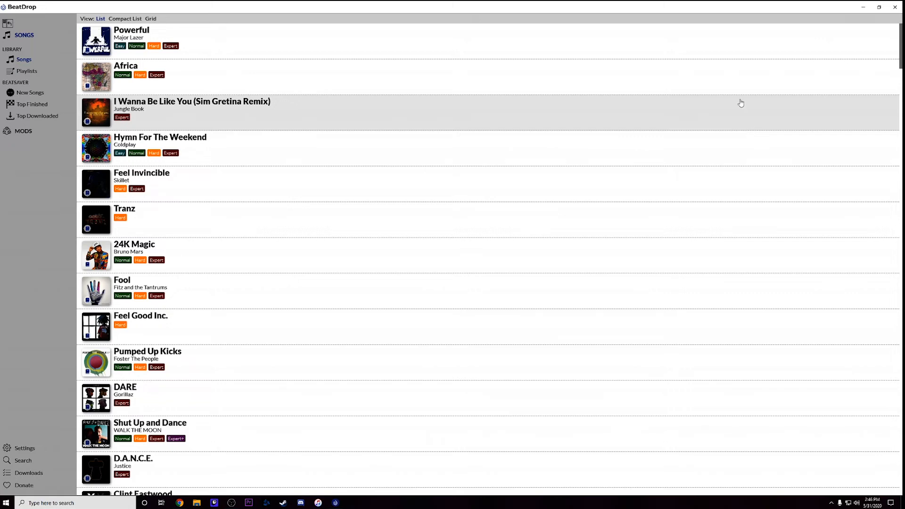
{"action": "mouse_move", "coordinate": [425, 187]}
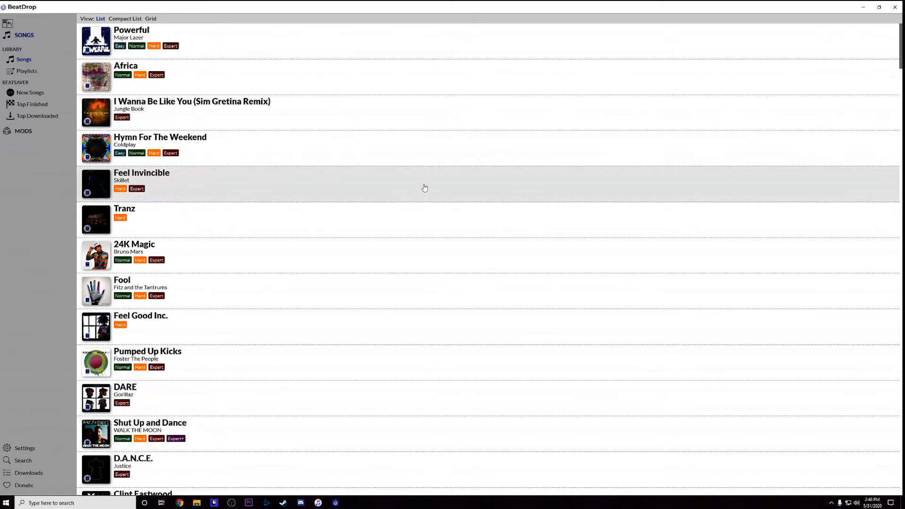
{"action": "mouse_move", "coordinate": [404, 149]}
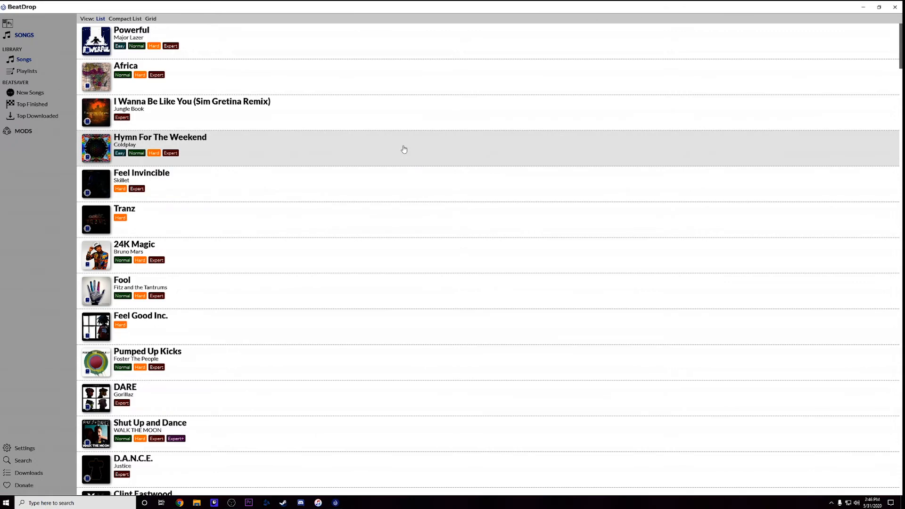
{"action": "mouse_move", "coordinate": [146, 133]}
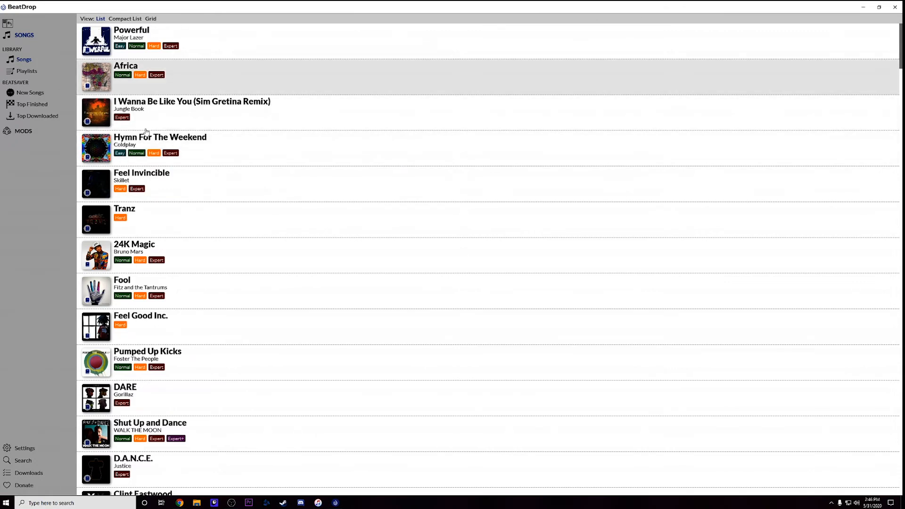
{"action": "mouse_move", "coordinate": [11, 156]}
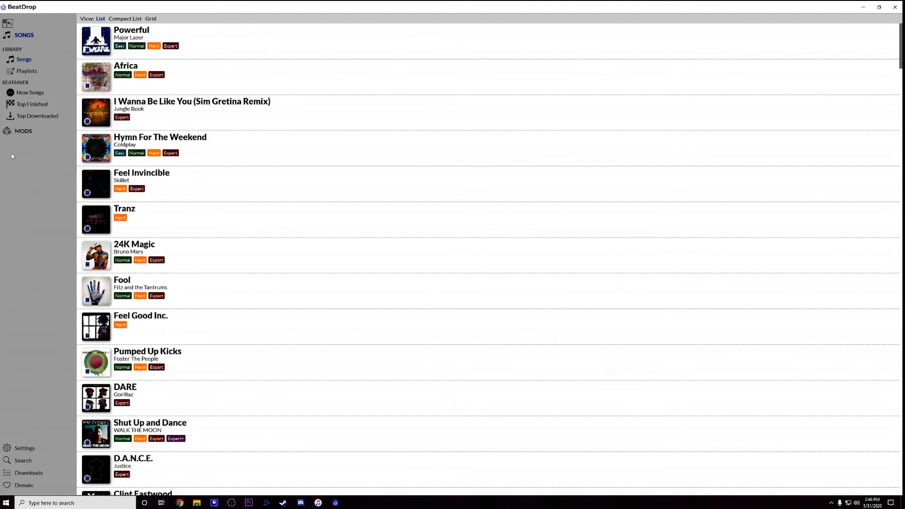
{"action": "mouse_move", "coordinate": [9, 147]}
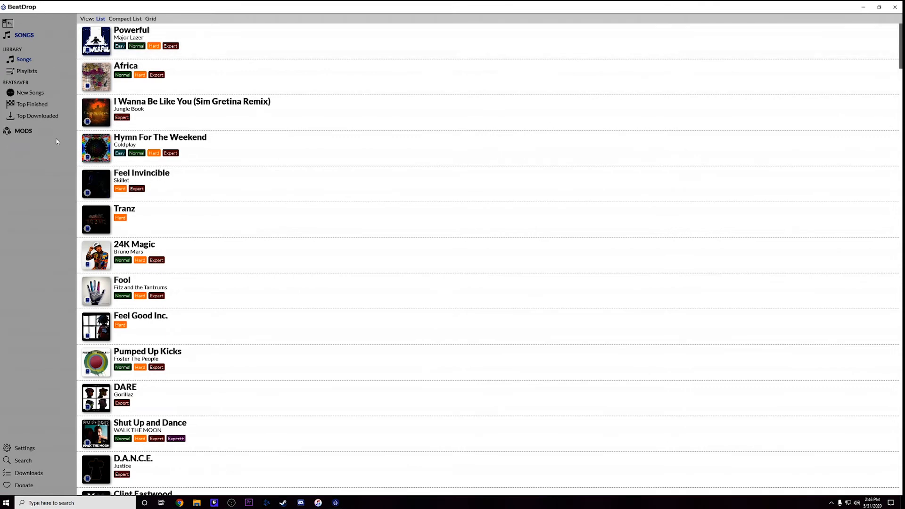
{"action": "mouse_move", "coordinate": [23, 152]}
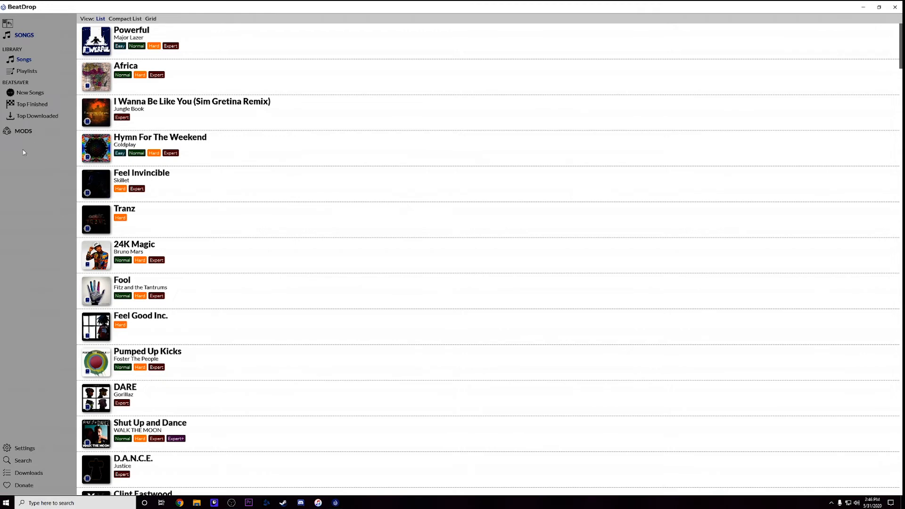
{"action": "mouse_move", "coordinate": [23, 142]}
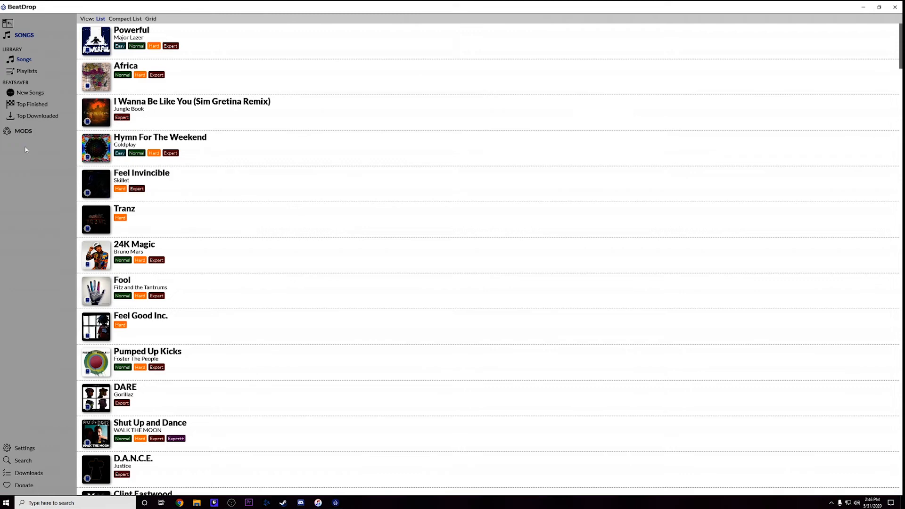
{"action": "mouse_move", "coordinate": [24, 138]}
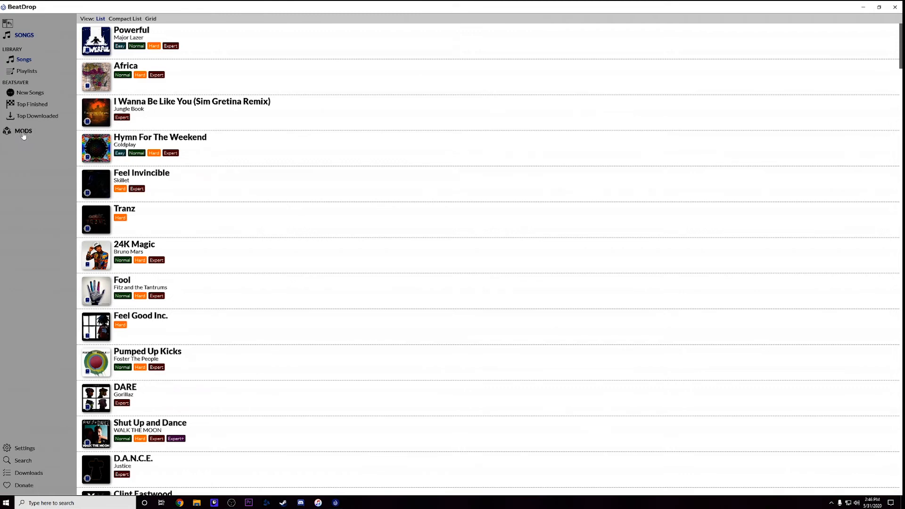
- From the Approved Mods list, install the Custom Notes mod
{"action": "left_click", "coordinate": [24, 130]}
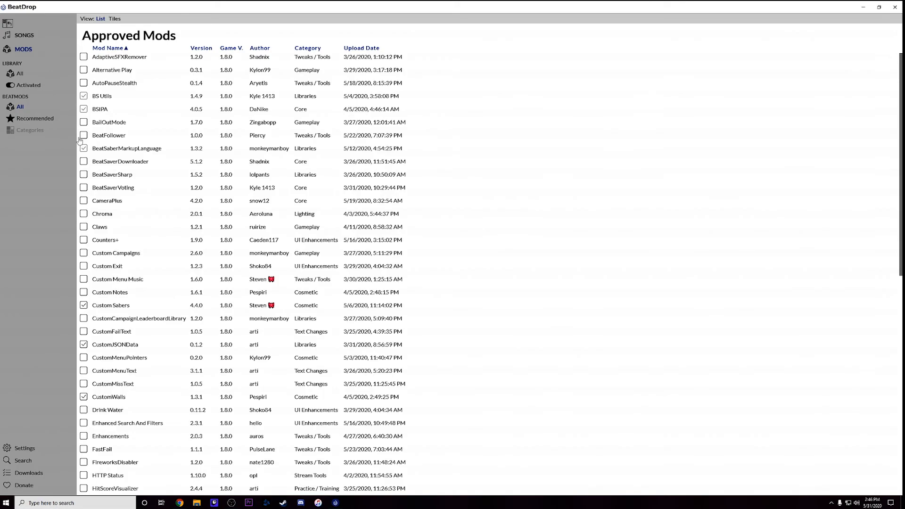
{"action": "scroll", "scroll_direction": "down", "scroll_amount": 3}
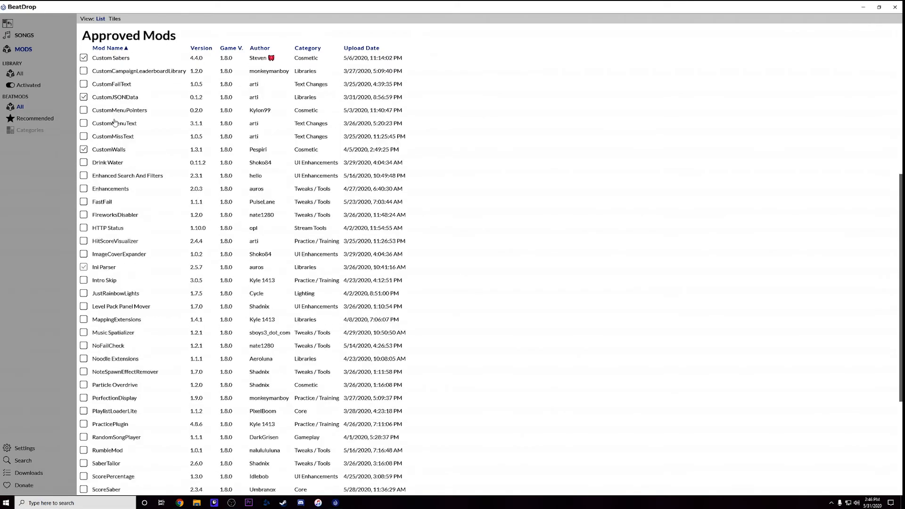
{"action": "scroll", "scroll_direction": "up", "scroll_amount": 3}
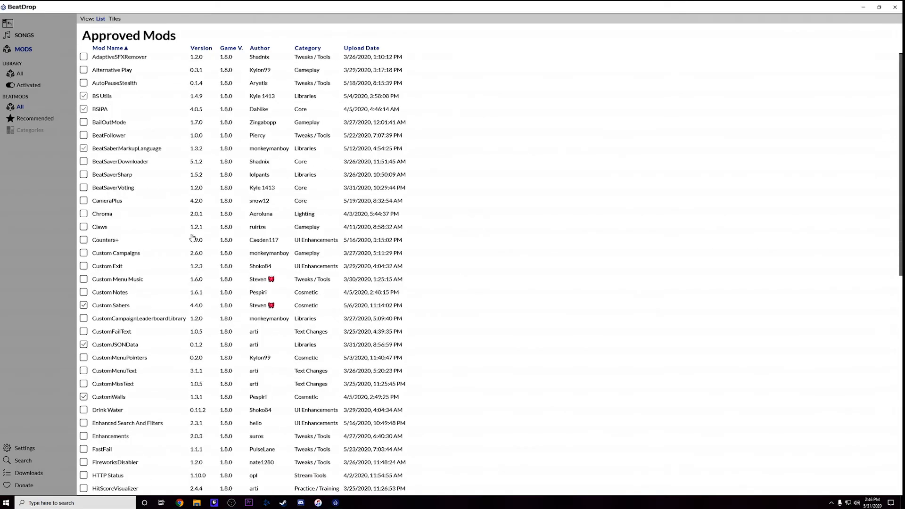
{"action": "scroll", "scroll_direction": "down", "scroll_amount": 3}
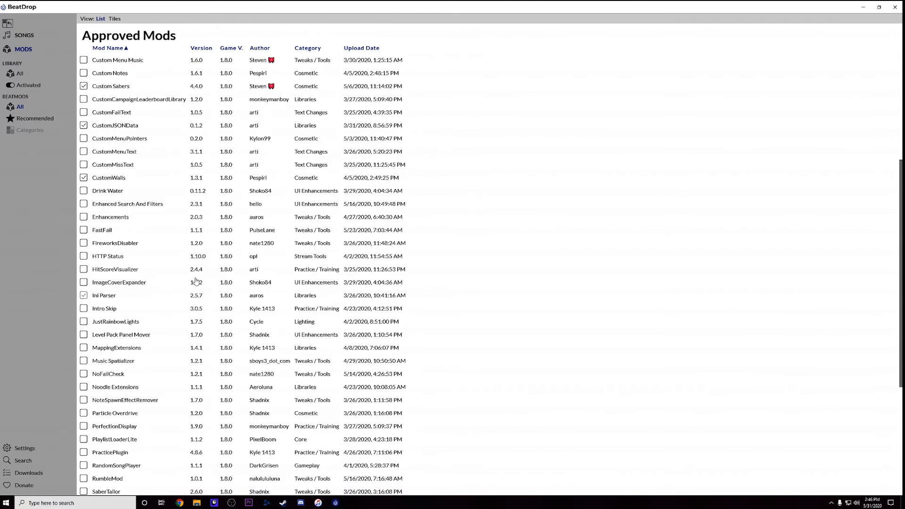
{"action": "scroll", "scroll_direction": "up", "scroll_amount": 3}
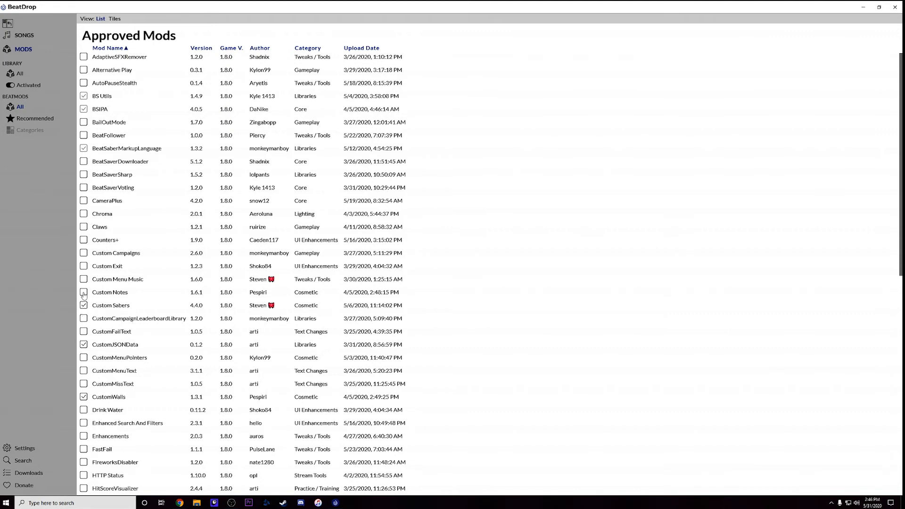
{"action": "left_click", "coordinate": [83, 292]}
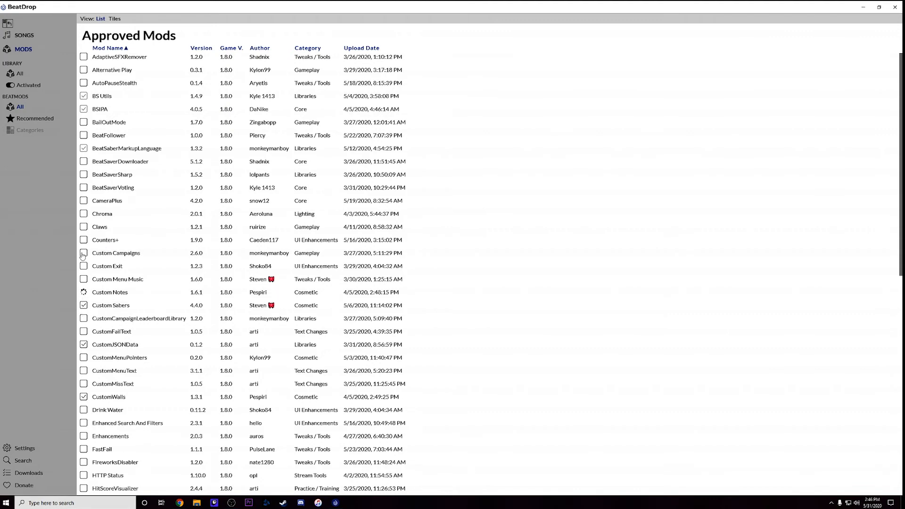
- Install the ScoreSaber mod from further down the Approved Mods list
{"action": "scroll", "scroll_direction": "down", "scroll_amount": 3}
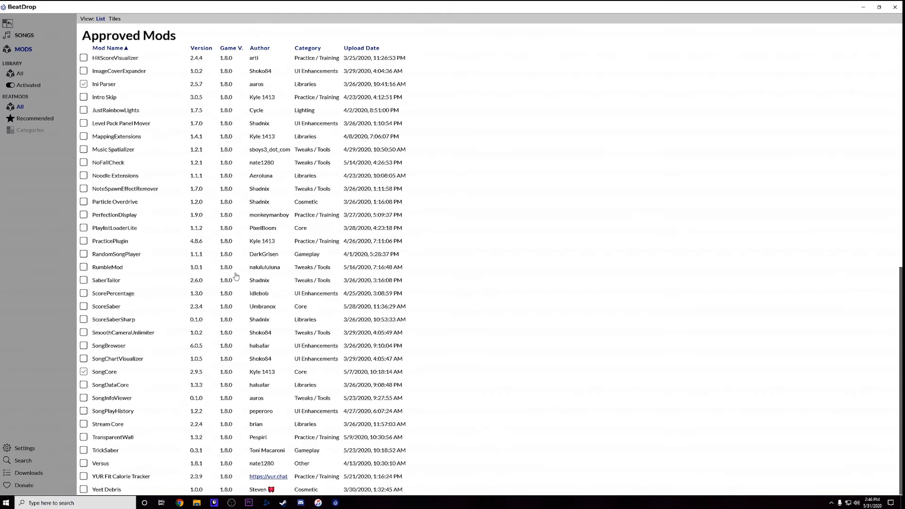
{"action": "scroll", "scroll_direction": "up", "scroll_amount": 3}
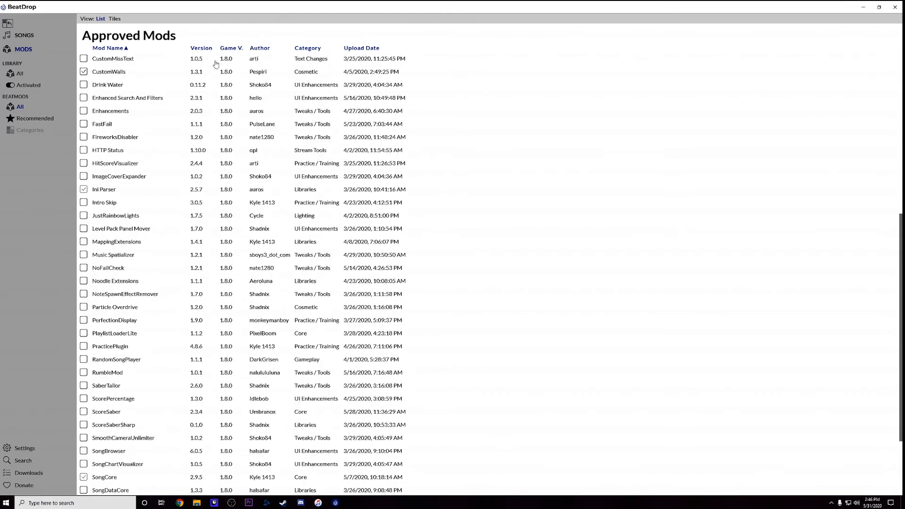
{"action": "scroll", "scroll_direction": "down", "scroll_amount": 3}
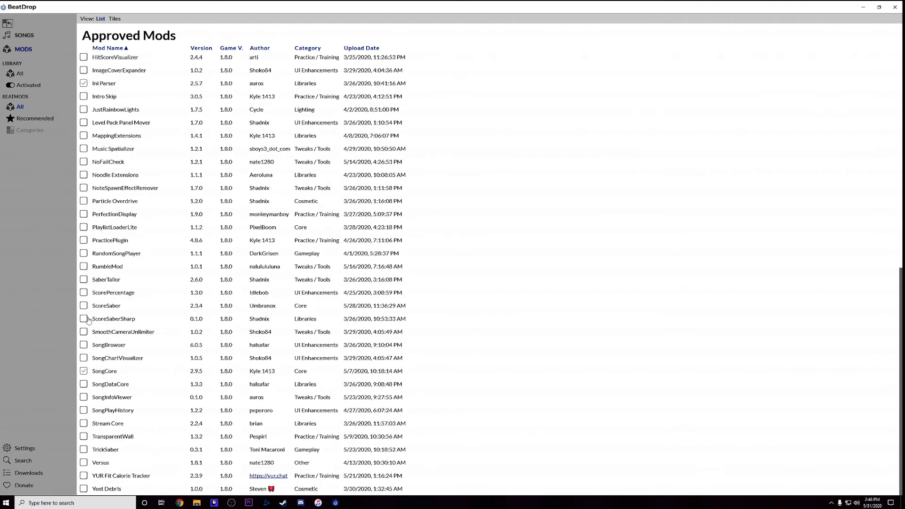
{"action": "left_click", "coordinate": [83, 305]}
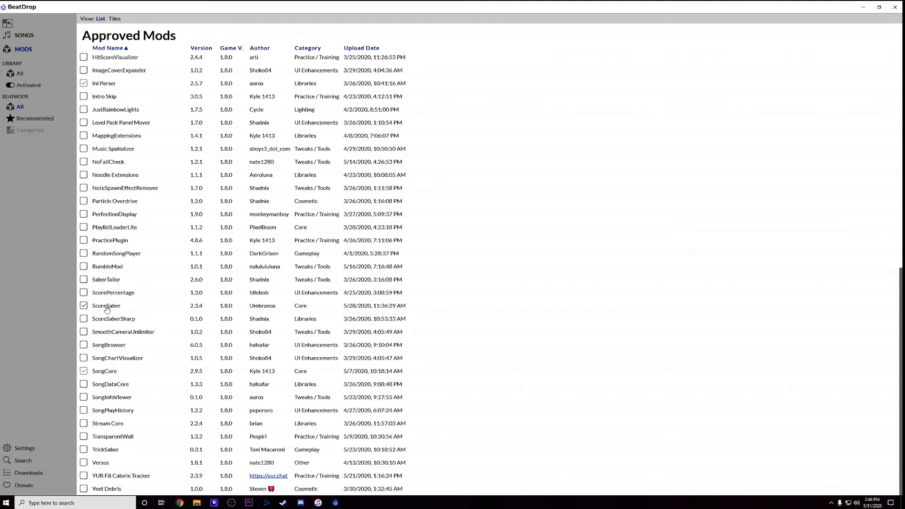
{"action": "mouse_move", "coordinate": [25, 480]}
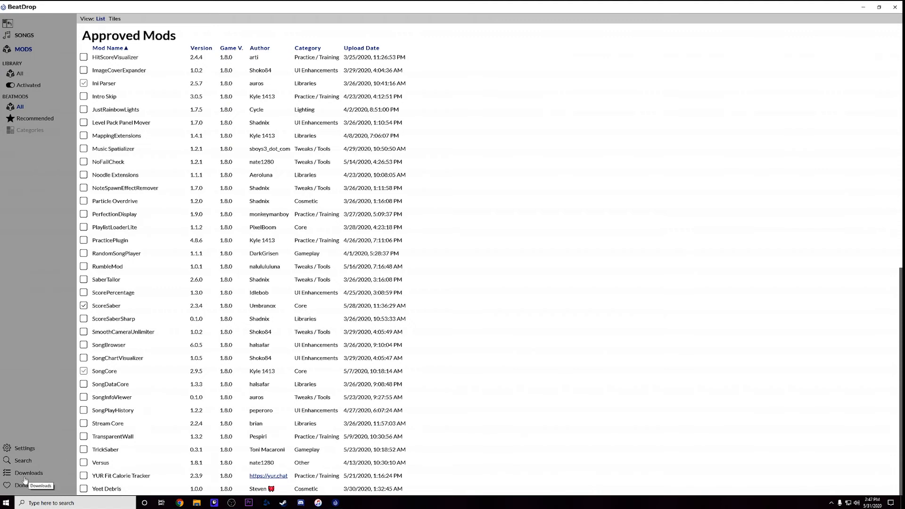
- View the Downloads page, where ScoreSaber, CustomCampaignLeaderboardLibrary, Custom Campaigns and Custom Notes show Done
{"action": "left_click", "coordinate": [28, 472]}
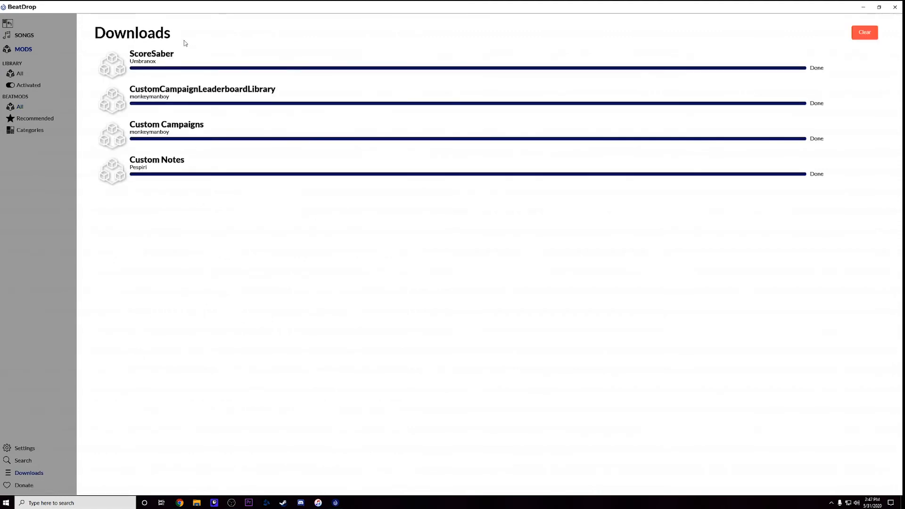
{"action": "mouse_move", "coordinate": [181, 175]}
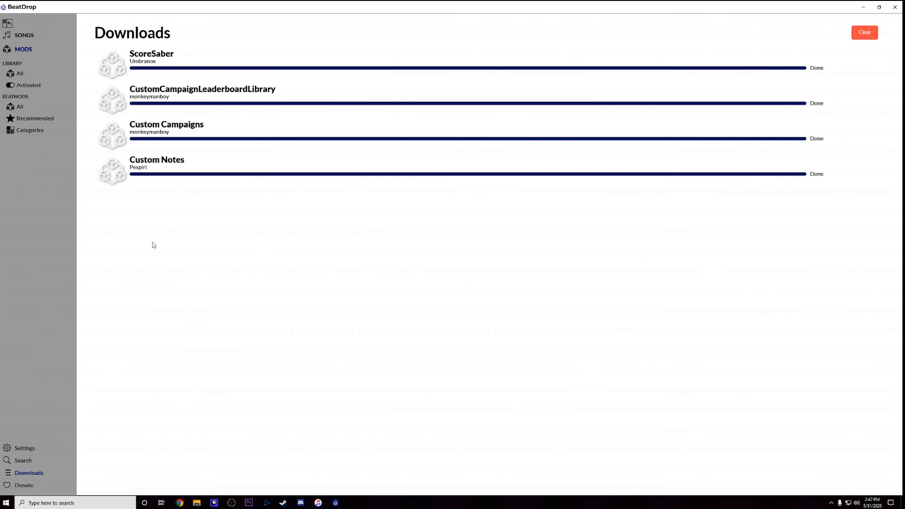
{"action": "mouse_move", "coordinate": [222, 259]}
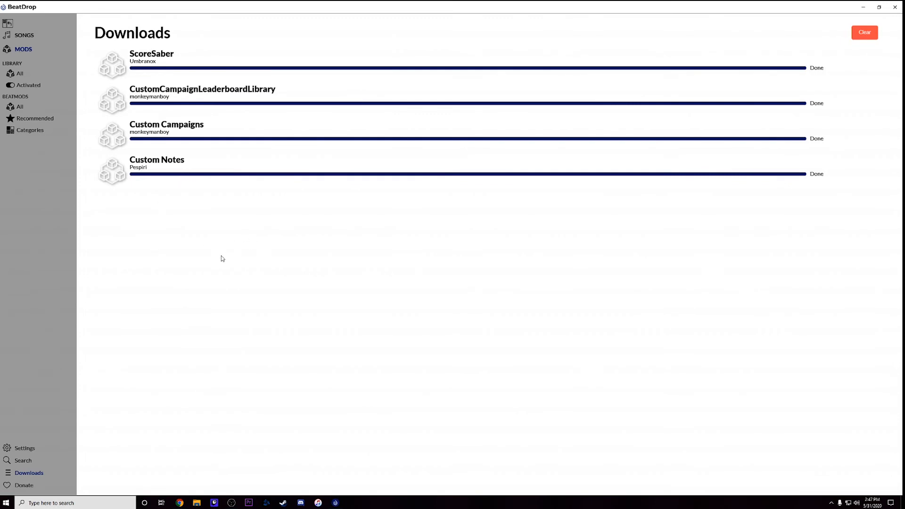
{"action": "mouse_move", "coordinate": [669, 276]}
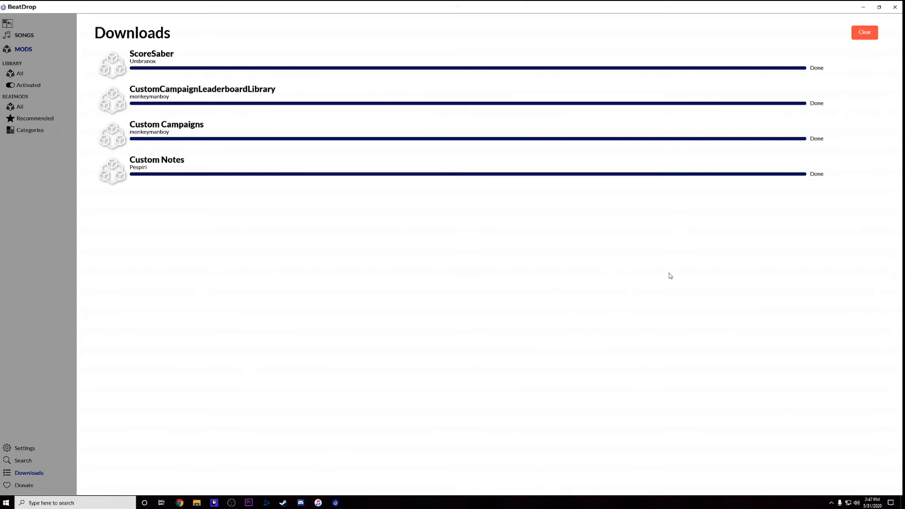
{"action": "mouse_move", "coordinate": [850, 59]}
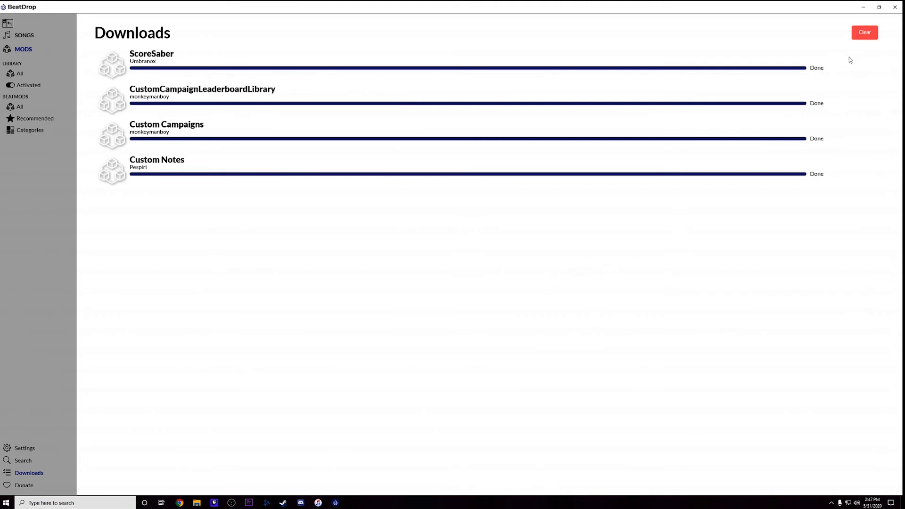
{"action": "mouse_move", "coordinate": [829, 59]}
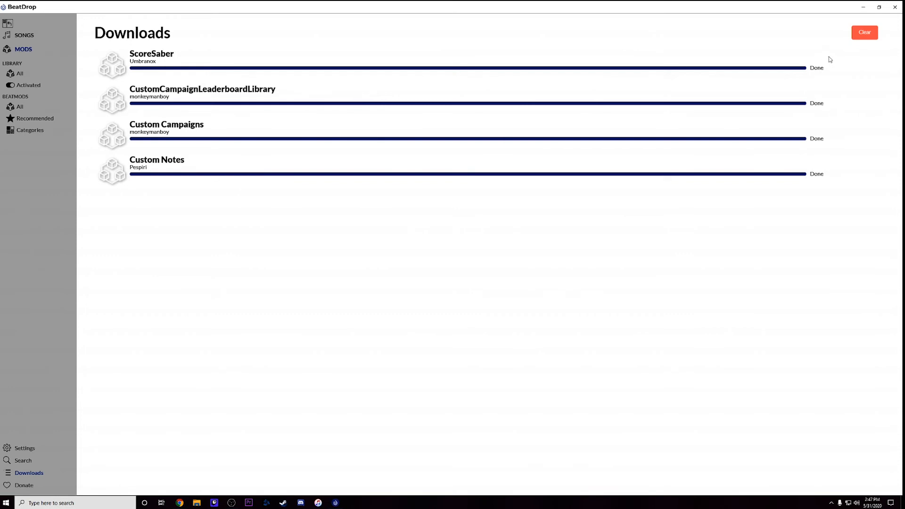
{"action": "mouse_move", "coordinate": [133, 255]}
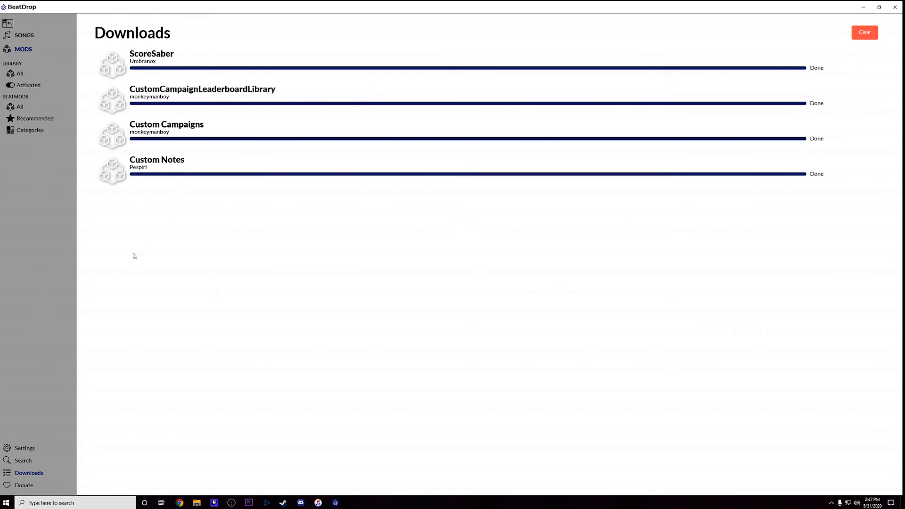
{"action": "mouse_move", "coordinate": [5, 451]}
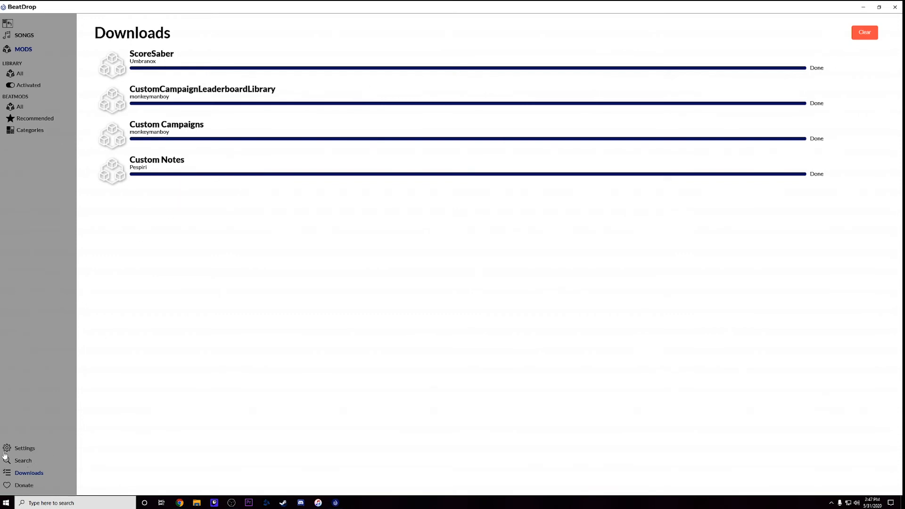
{"action": "mouse_move", "coordinate": [111, 87]}
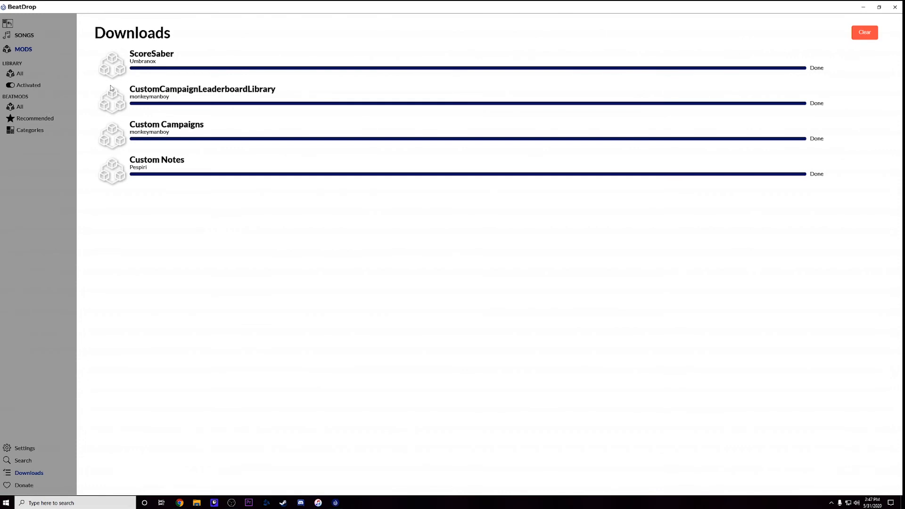
- Return to the Approved Mods list, now showing Custom Campaigns, Custom Notes and CustomCampaignLeaderboardLibrary installed
{"action": "left_click", "coordinate": [20, 106]}
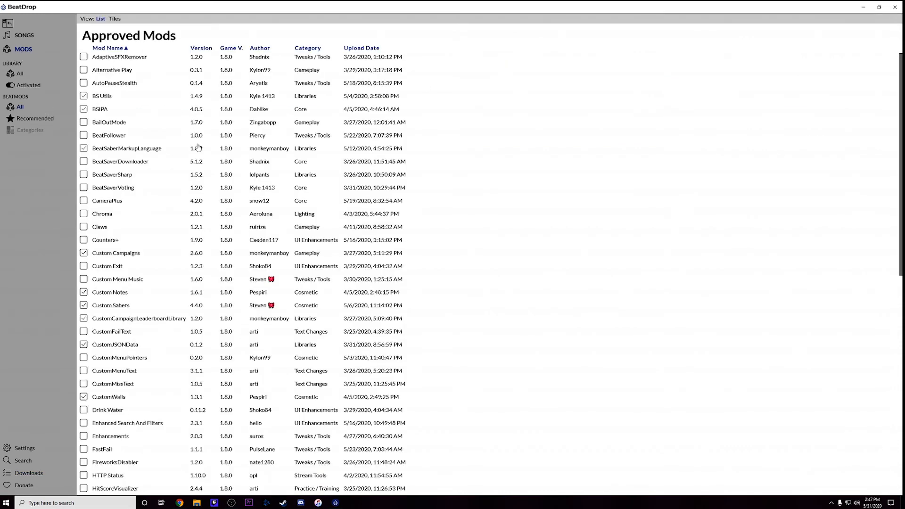
{"action": "scroll", "scroll_direction": "down", "scroll_amount": 3}
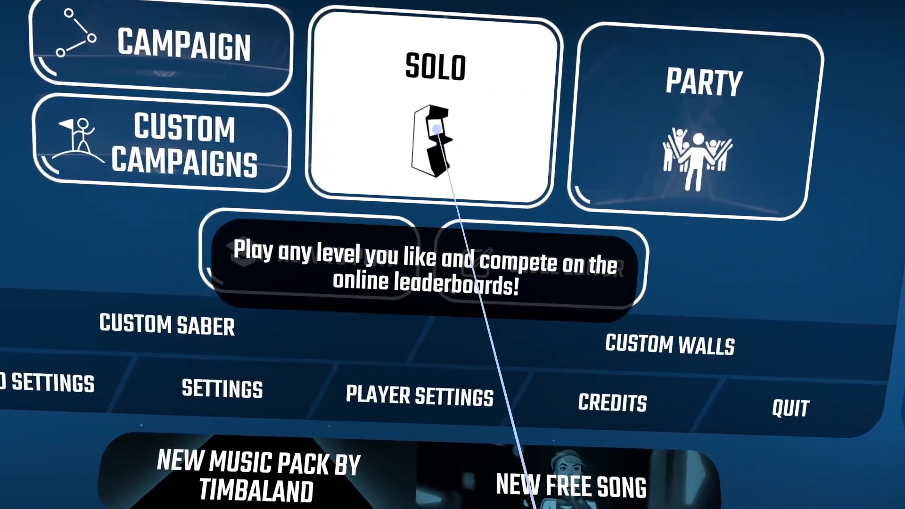
{"action": "left_click", "coordinate": [430, 106]}
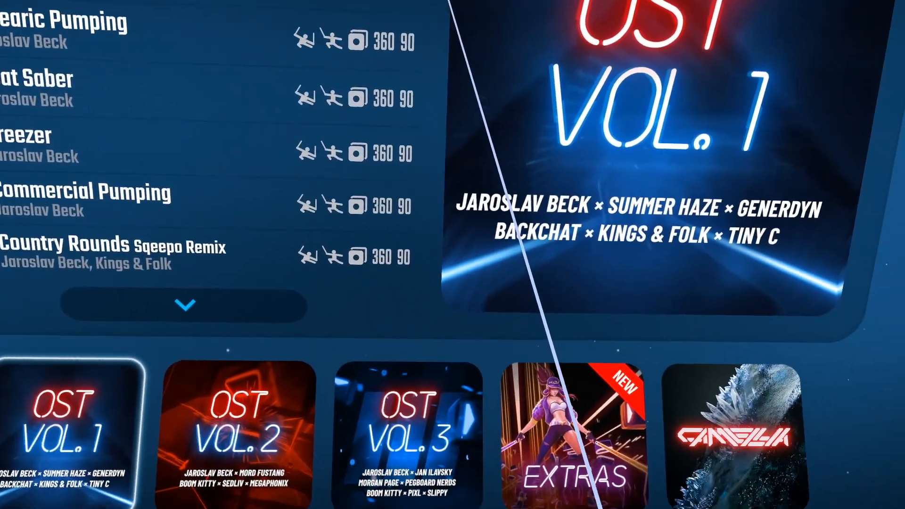
{"action": "left_click", "coordinate": [461, 255]}
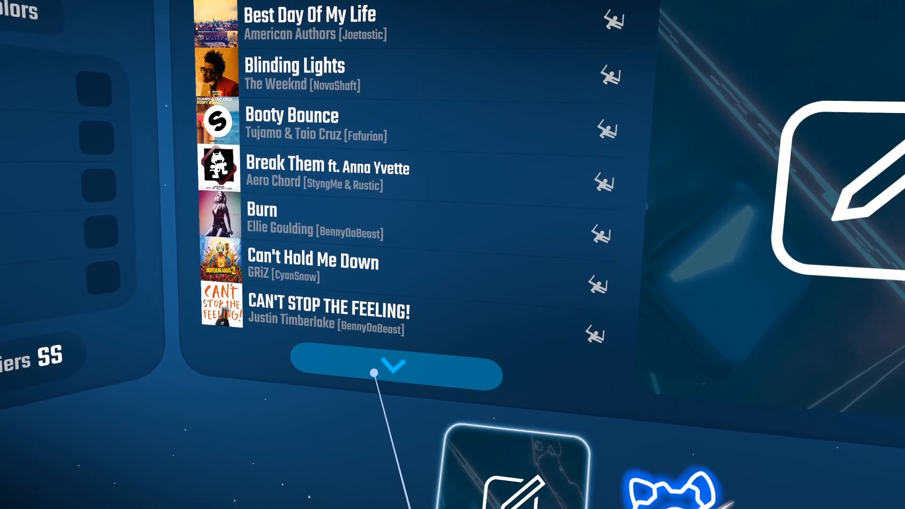
{"action": "left_click", "coordinate": [394, 365]}
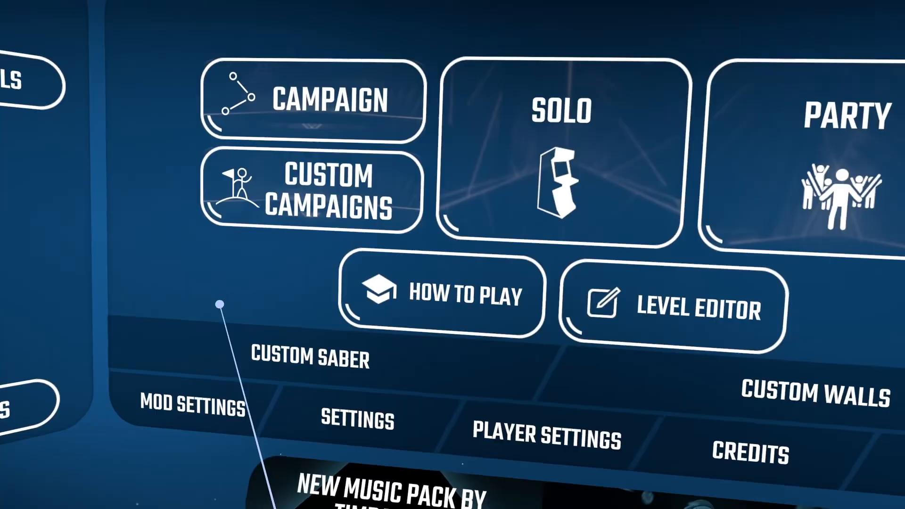